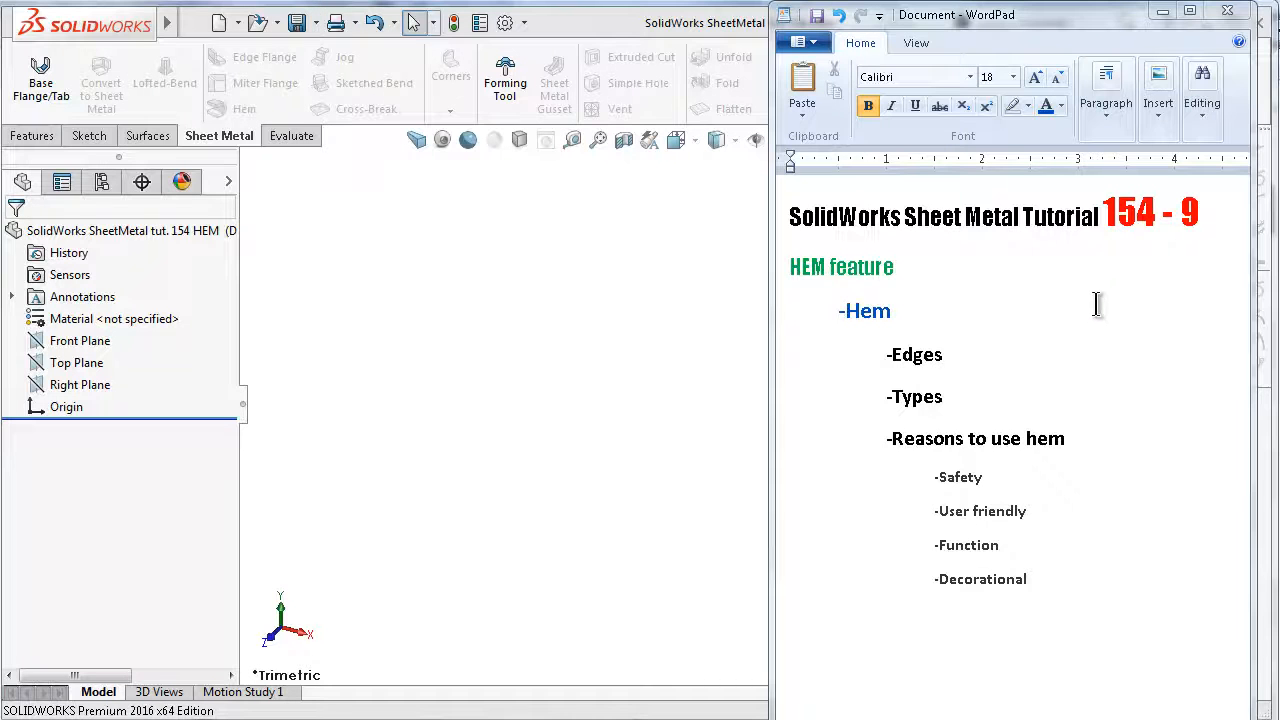
pyautogui.moveTo(1104, 292)
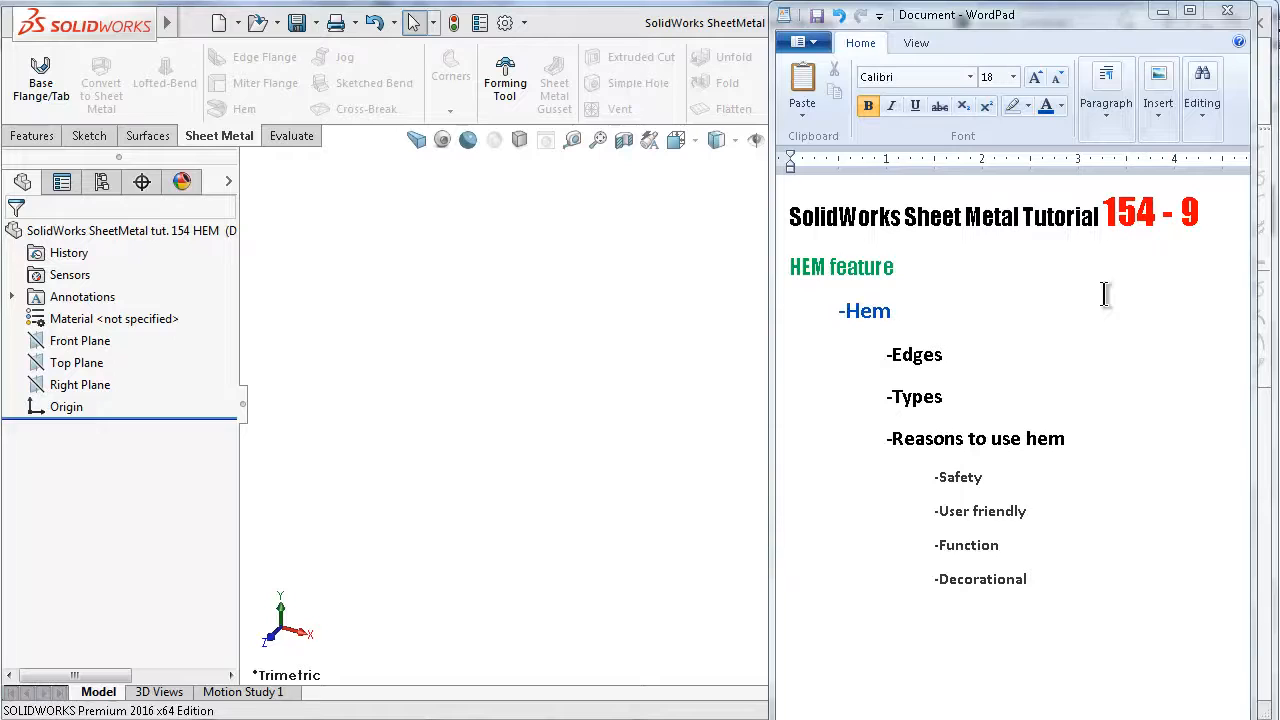
pyautogui.moveTo(964, 304)
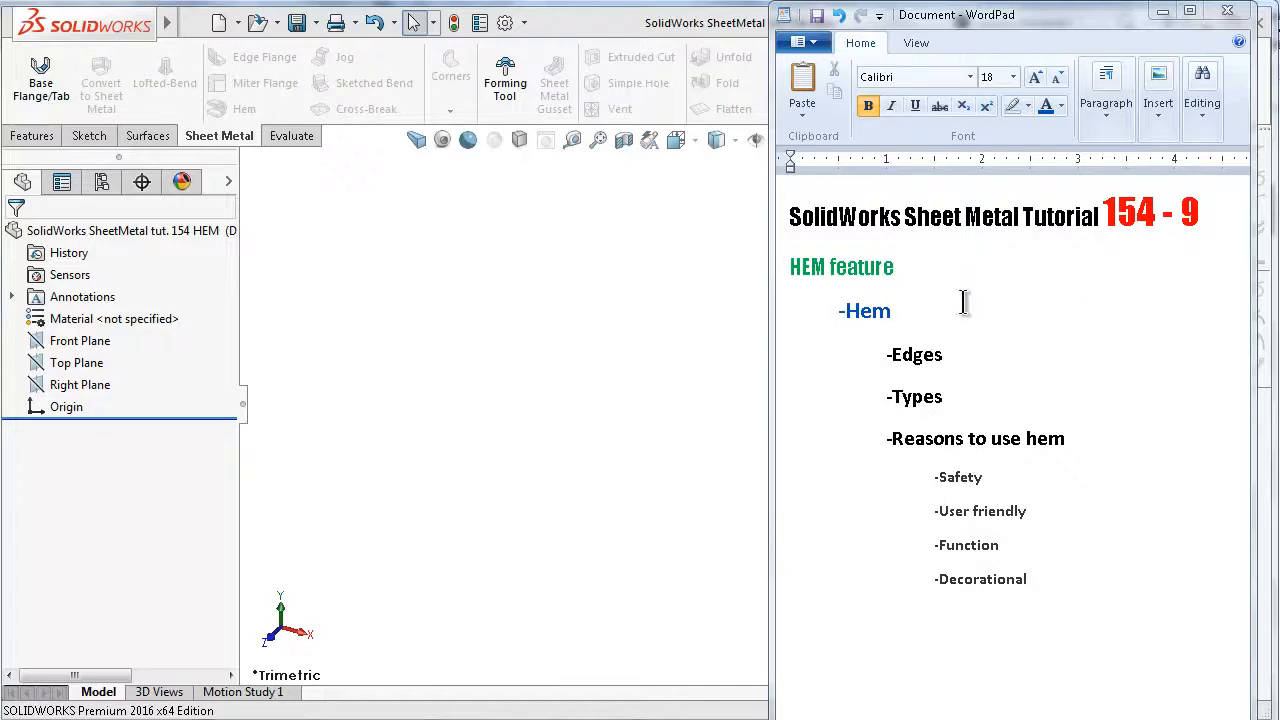
pyautogui.moveTo(232, 100)
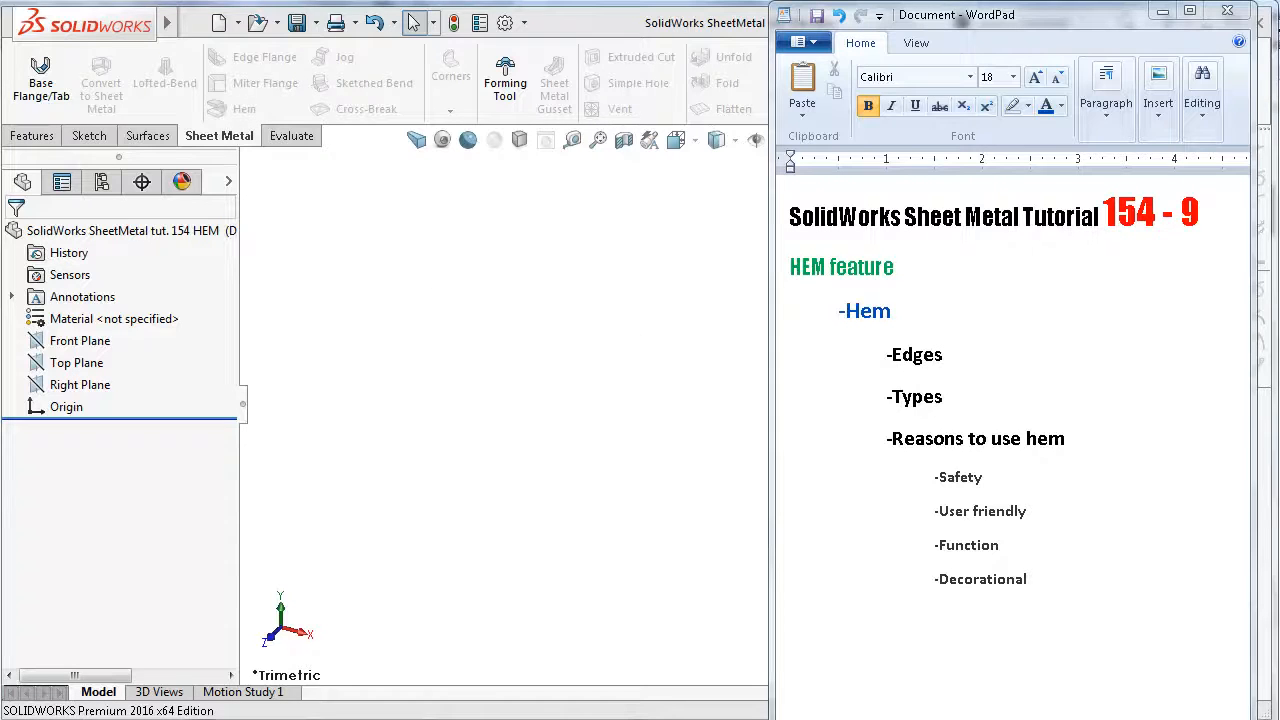
pyautogui.moveTo(1232, 324)
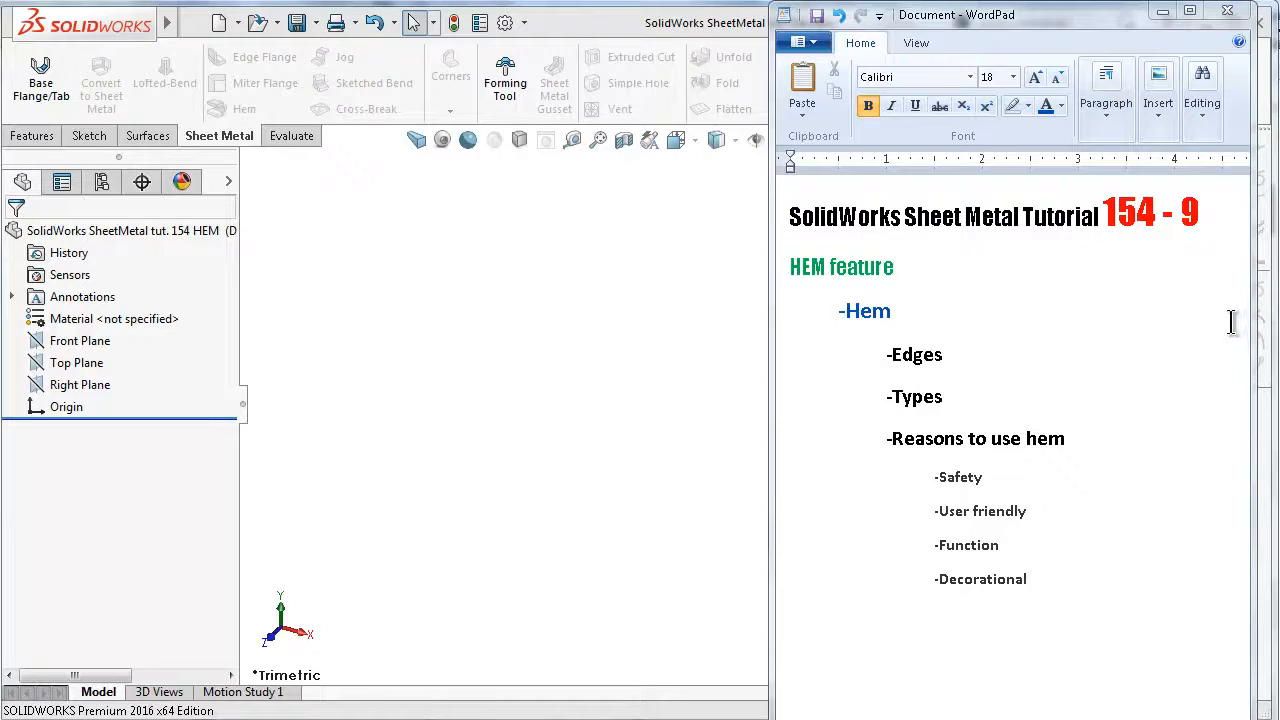
pyautogui.moveTo(1202, 356)
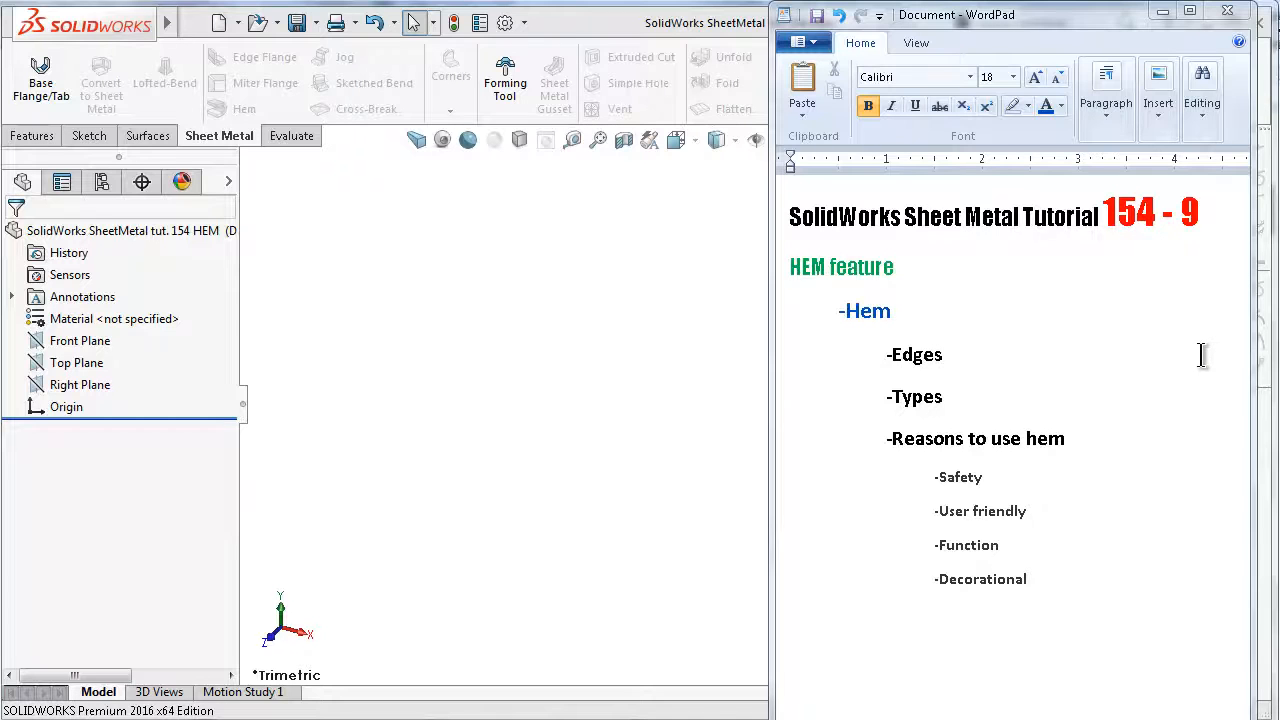
# Start a Base Flange/Tab feature sketched on the Top Plane
pyautogui.click(730, 310)
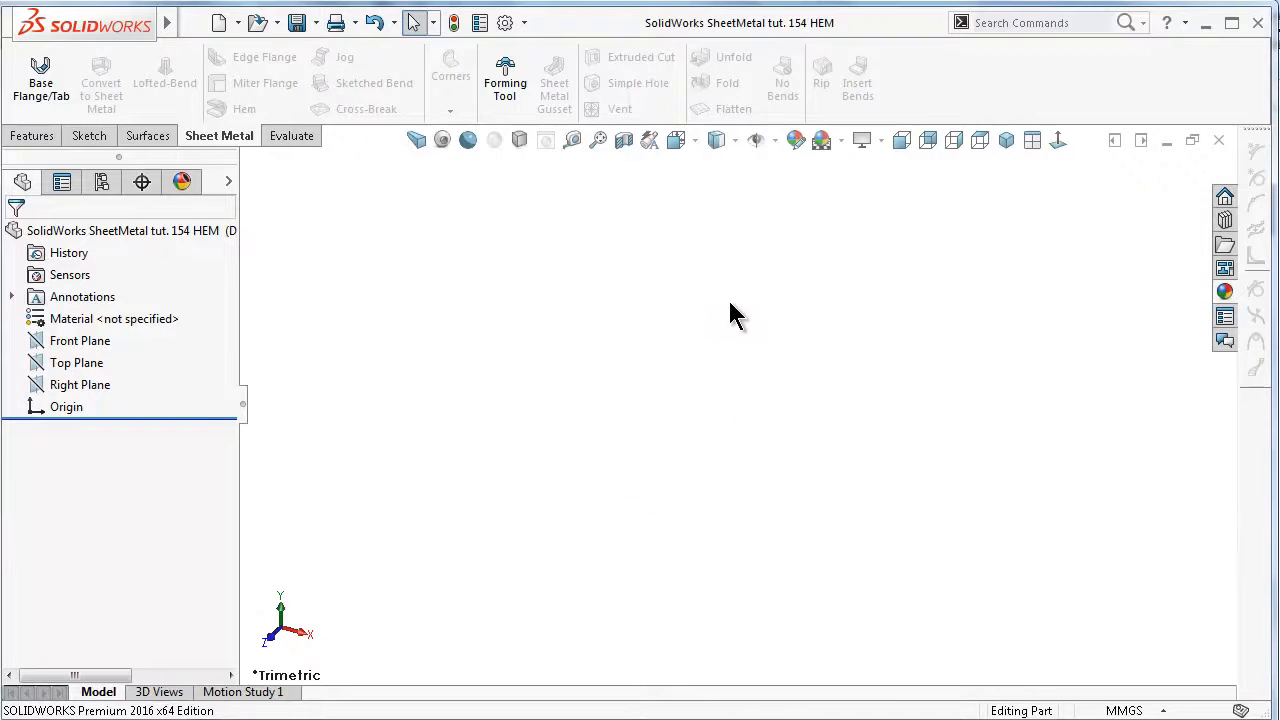
pyautogui.moveTo(716, 320)
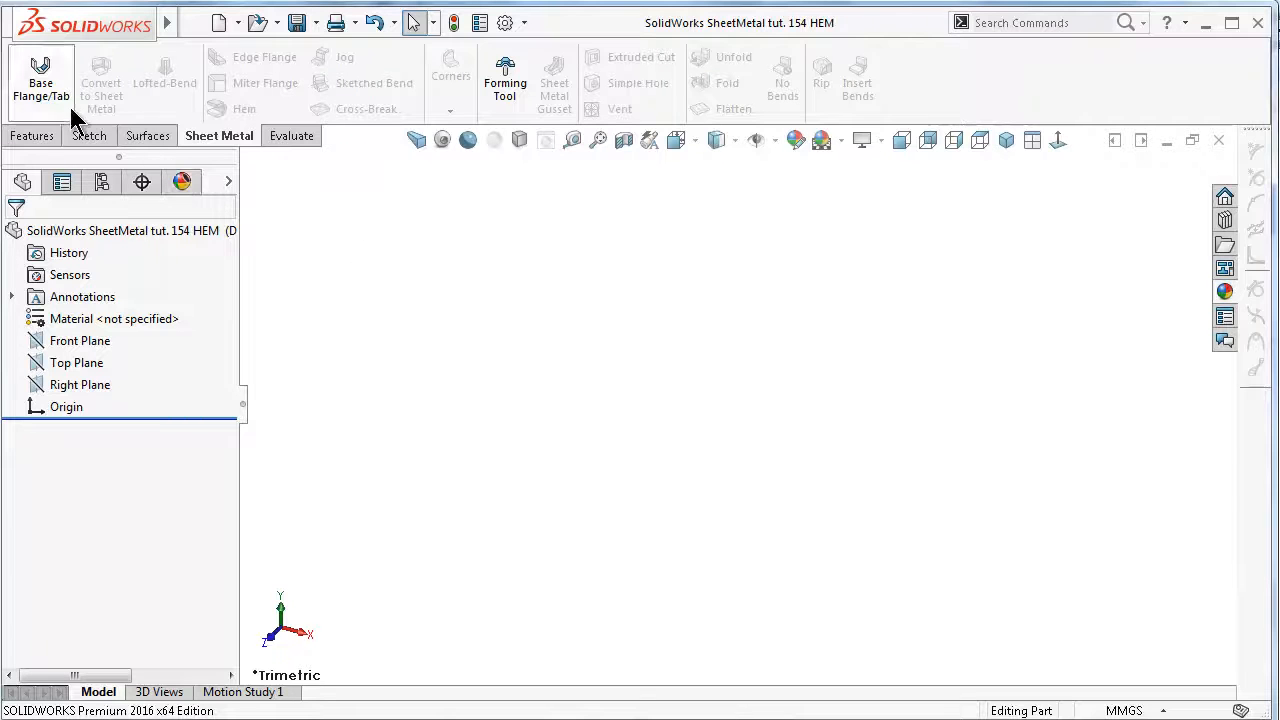
pyautogui.click(40, 76)
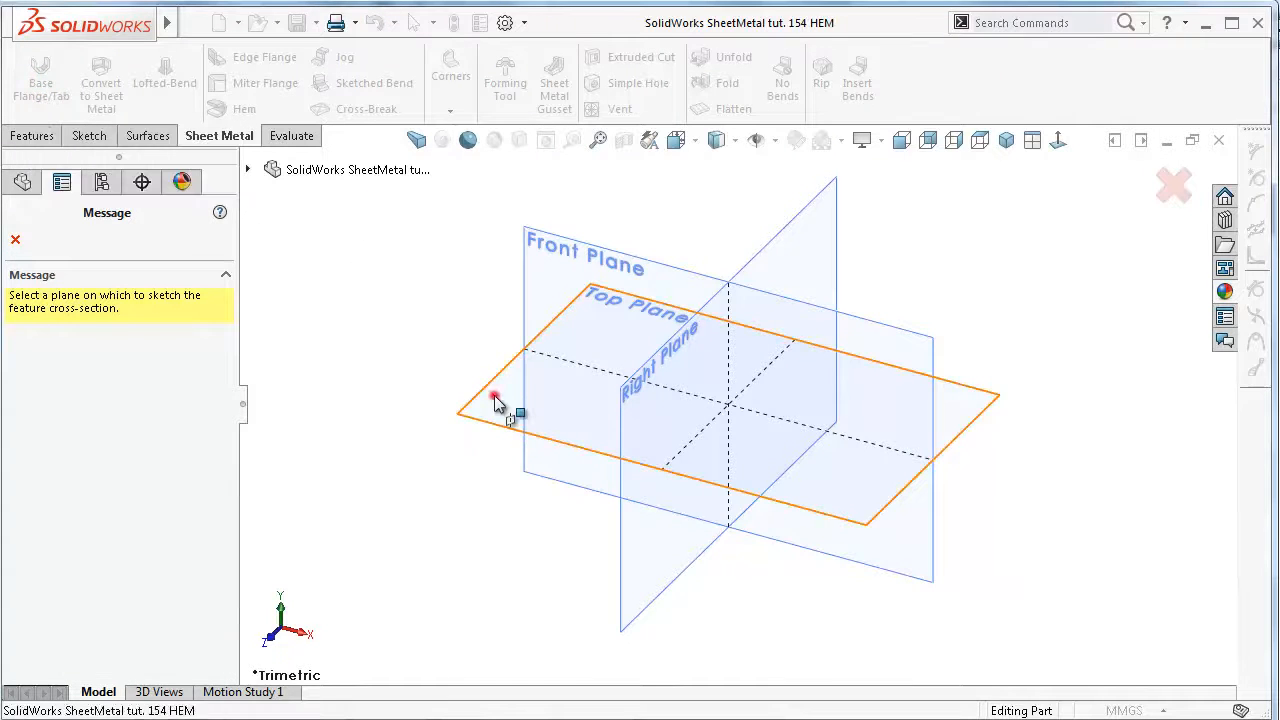
pyautogui.click(498, 398)
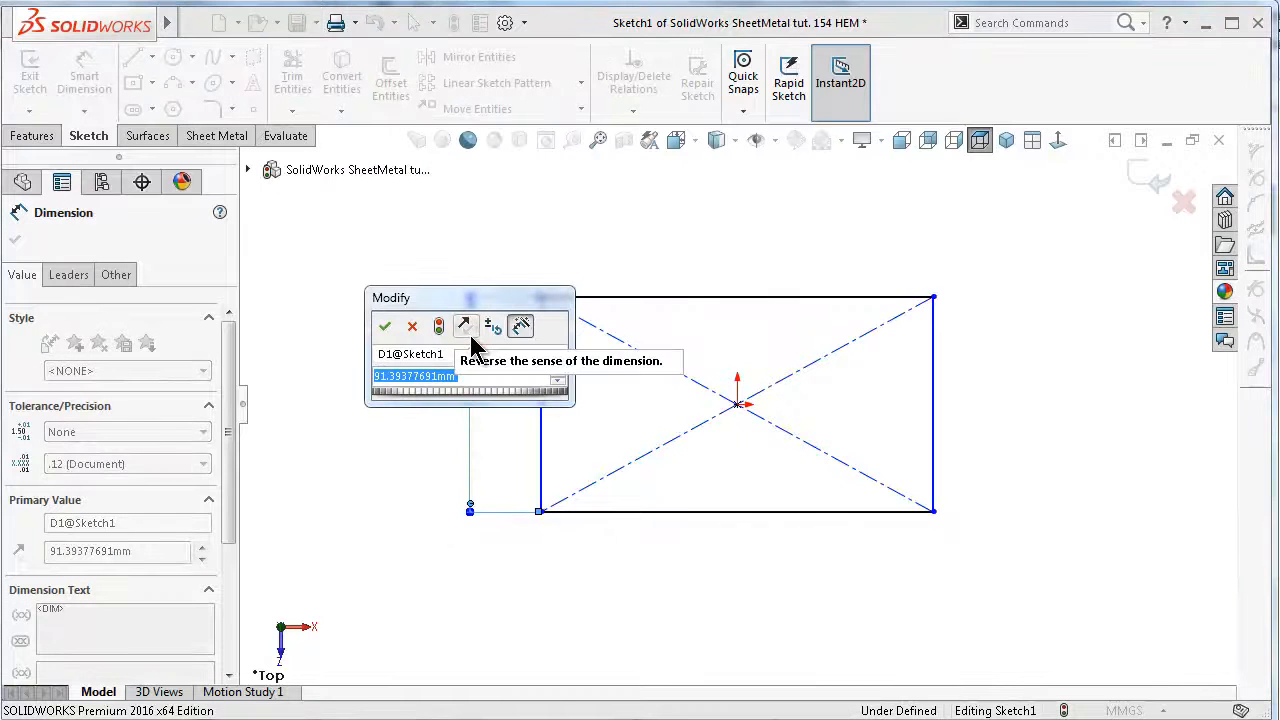
# Dimension the centre rectangle to 200 by 350 mm so it is fully defined
pyautogui.write('200')
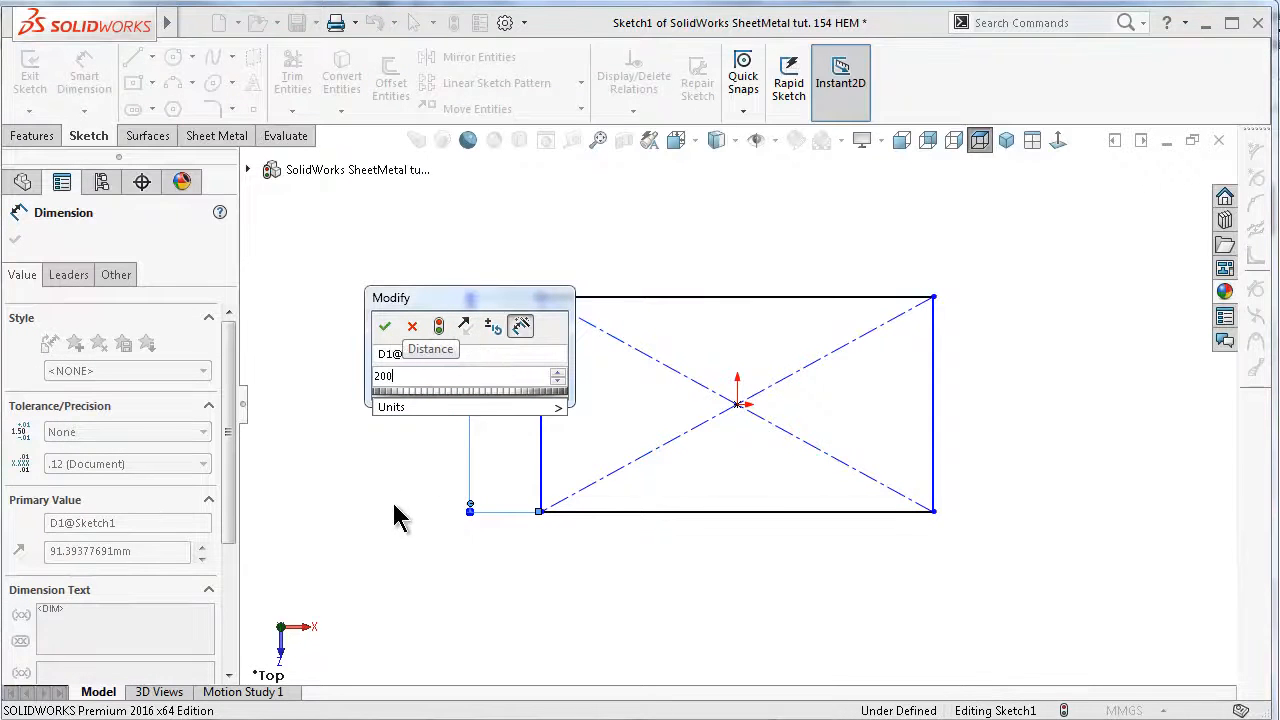
pyautogui.click(384, 326)
pyautogui.write('350')
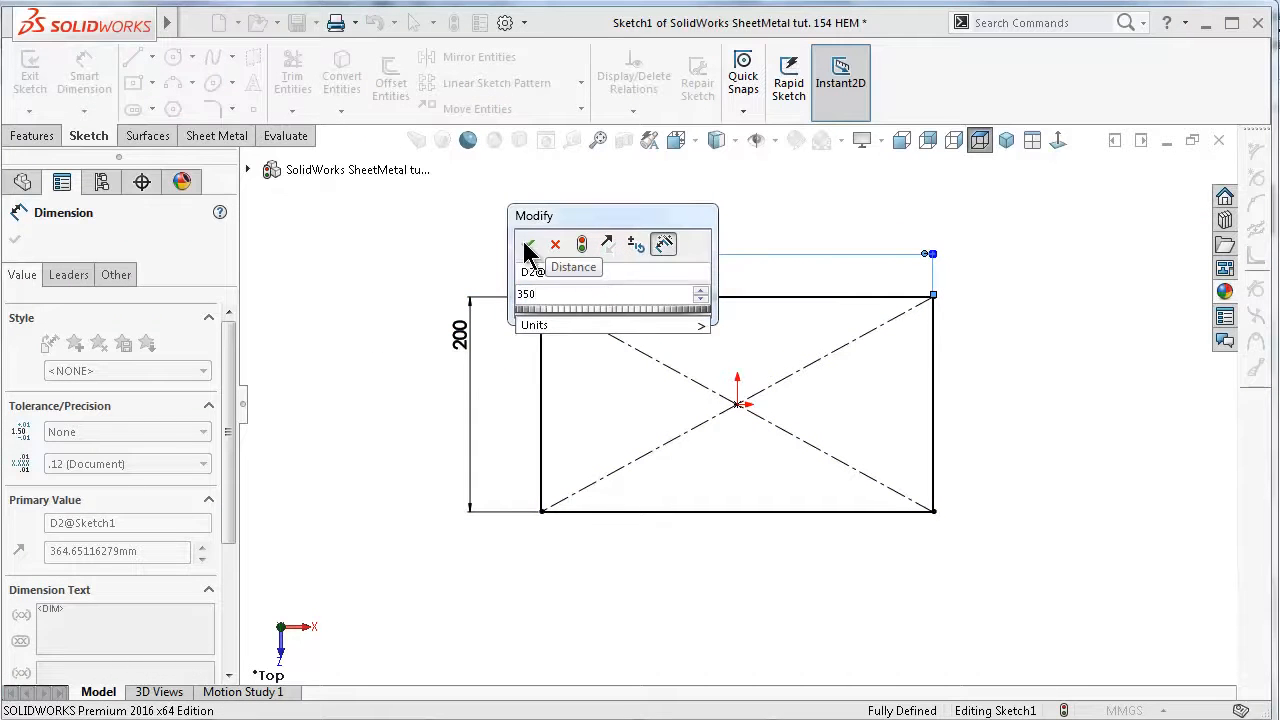
pyautogui.click(528, 246)
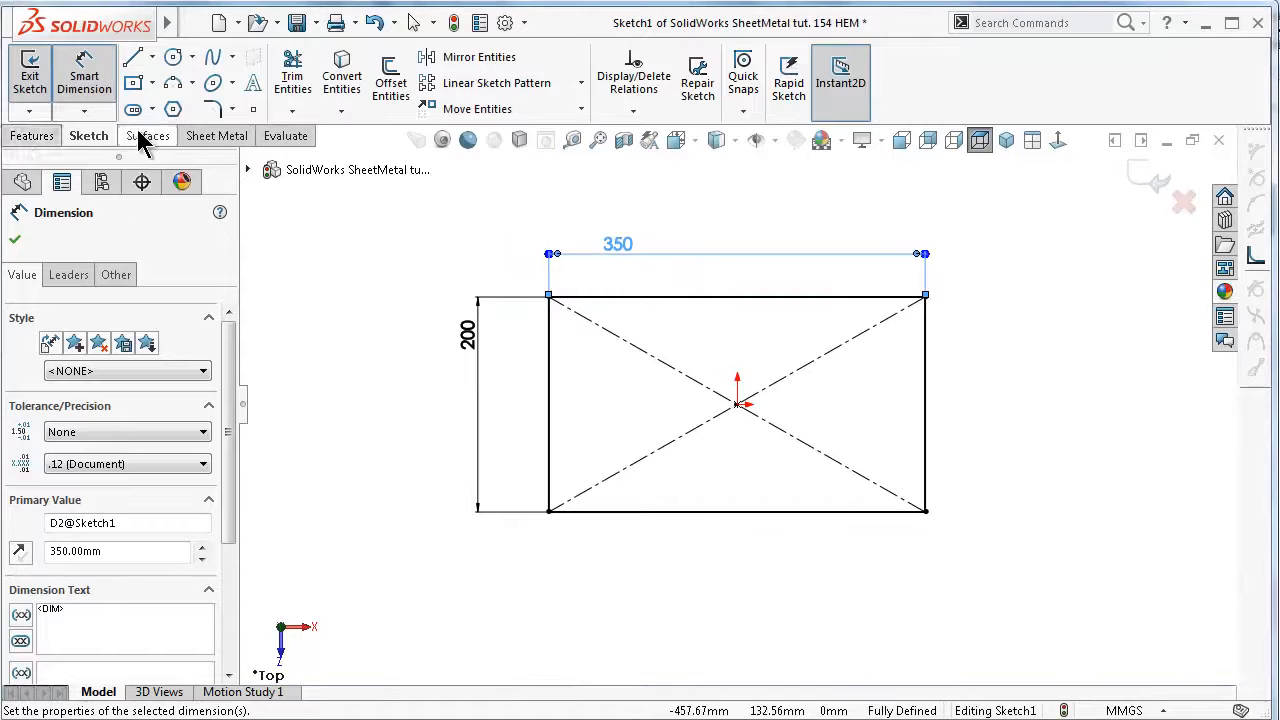
# Exit the sketch to create the flat 350 by 200 mm sheet metal base plate
pyautogui.click(218, 136)
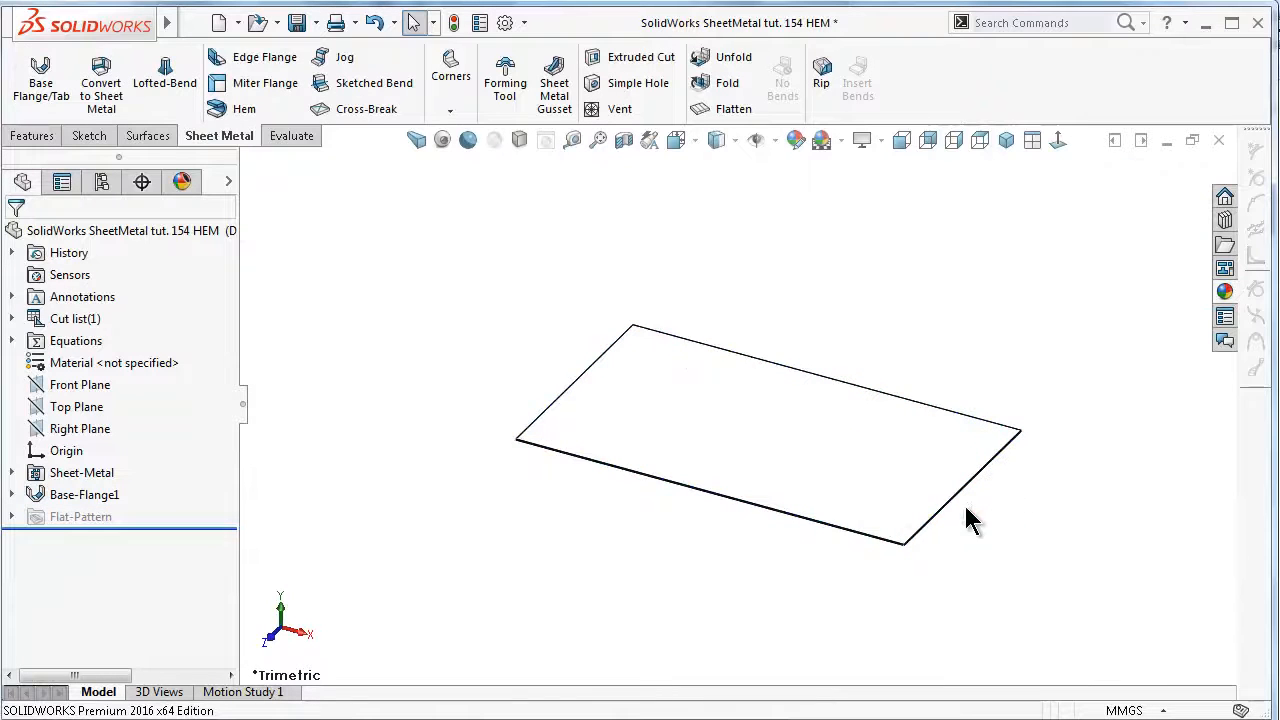
pyautogui.moveTo(916, 328)
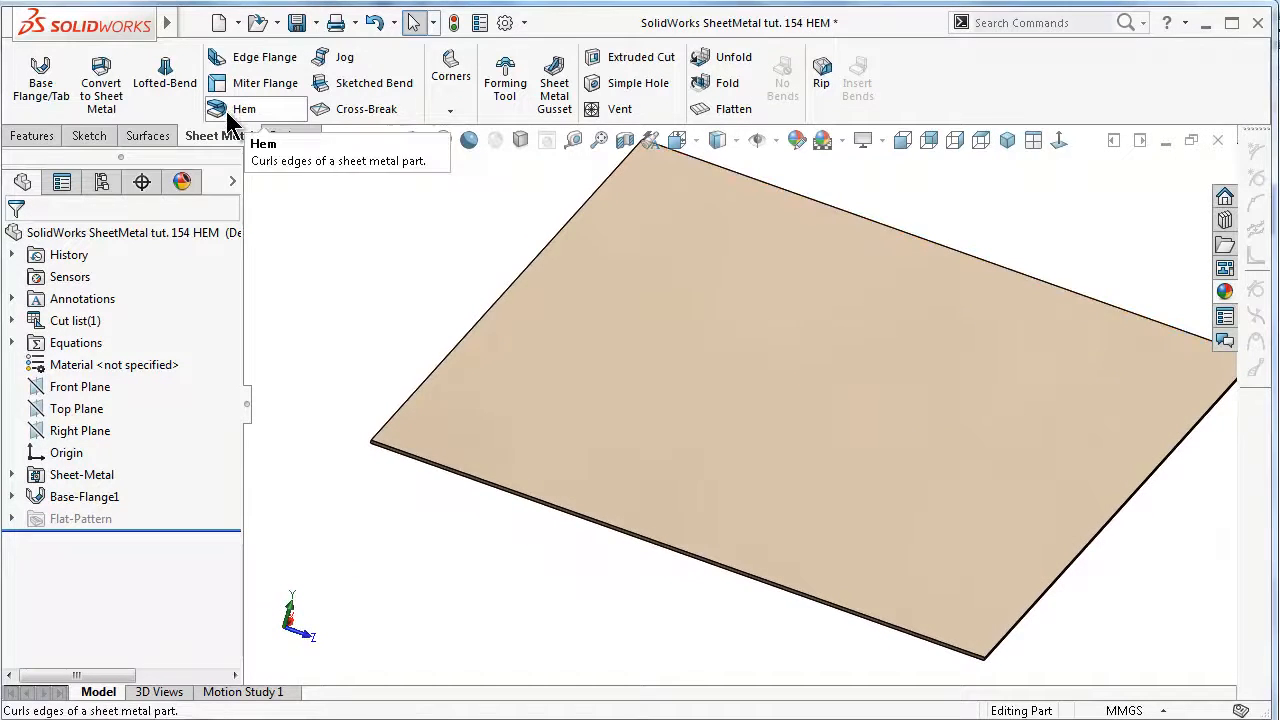
# Start a Hem feature and choose the Closed hem type
pyautogui.click(240, 108)
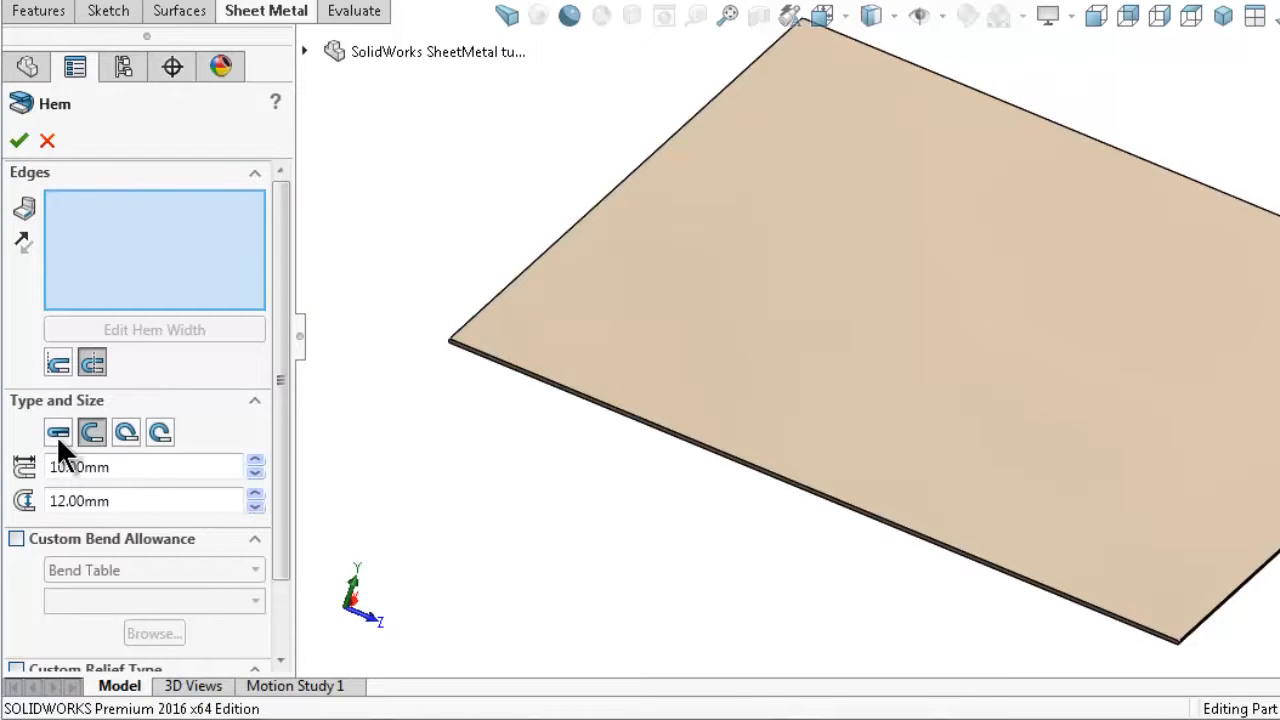
pyautogui.moveTo(36, 424)
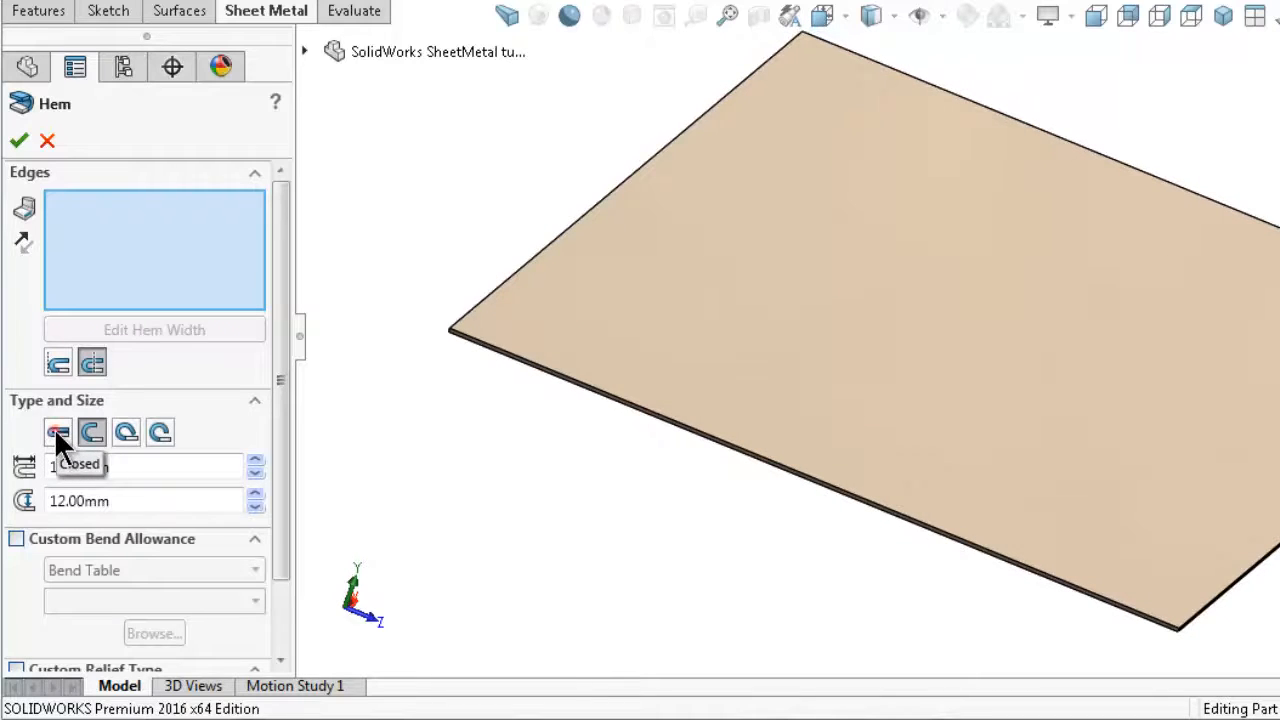
pyautogui.click(56, 432)
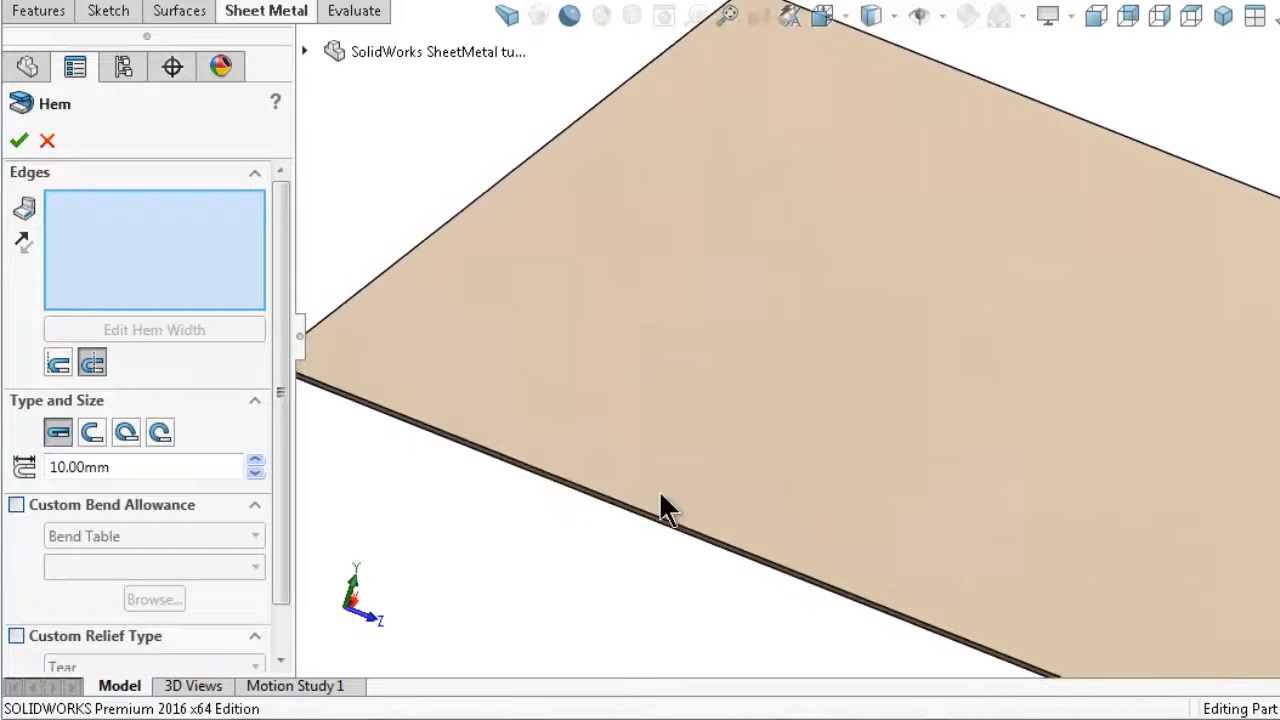
pyautogui.moveTo(620, 620)
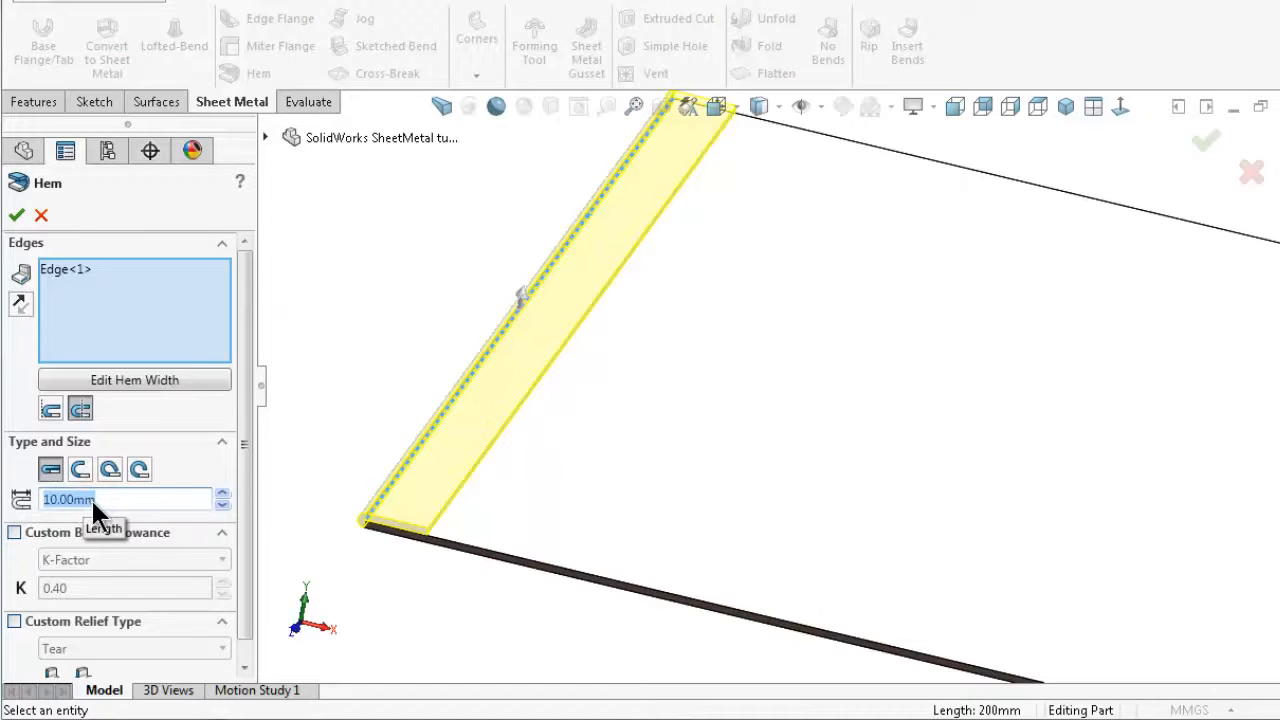
# Change the hem length value and pick a different hem type option
pyautogui.write('20.00mm')
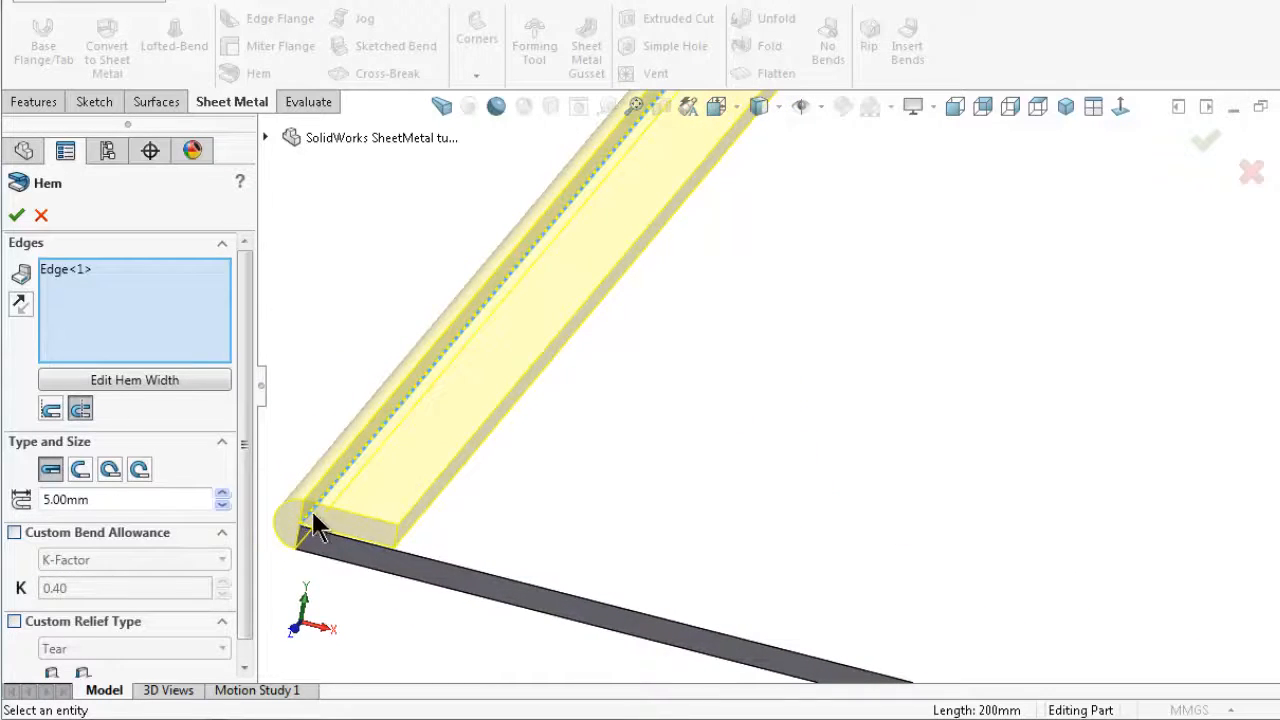
pyautogui.moveTo(50, 408)
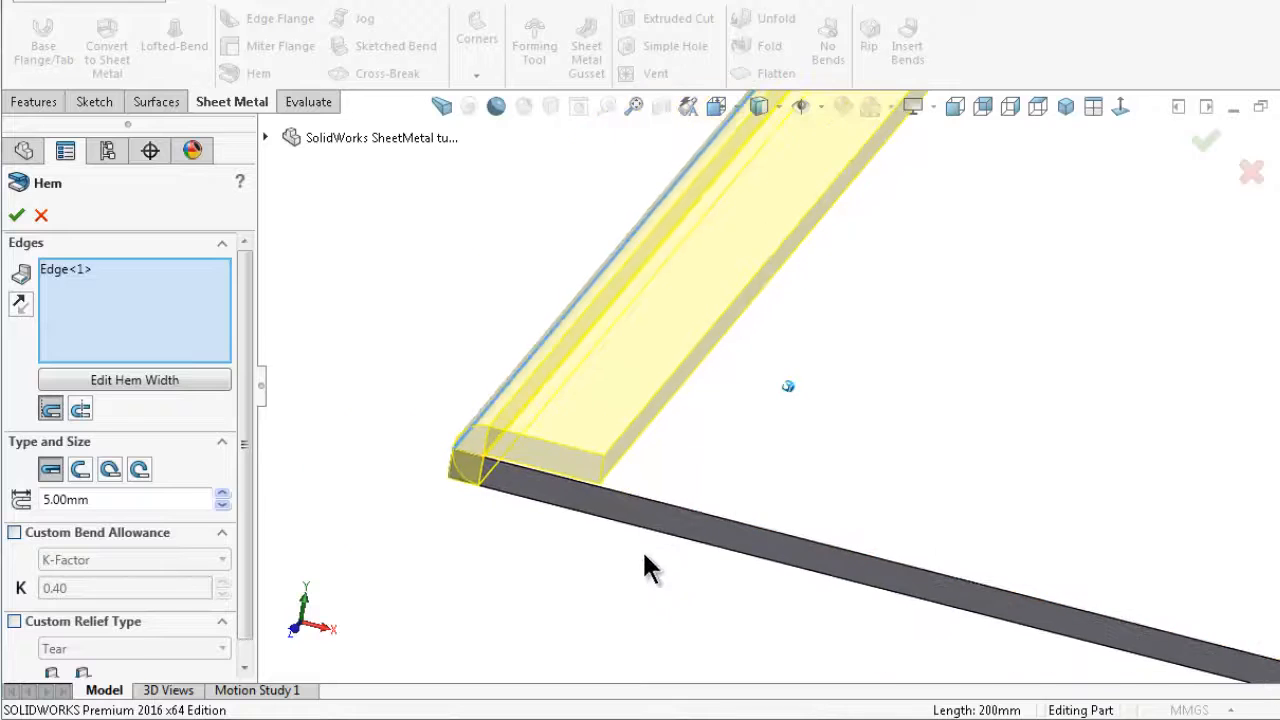
pyautogui.click(80, 468)
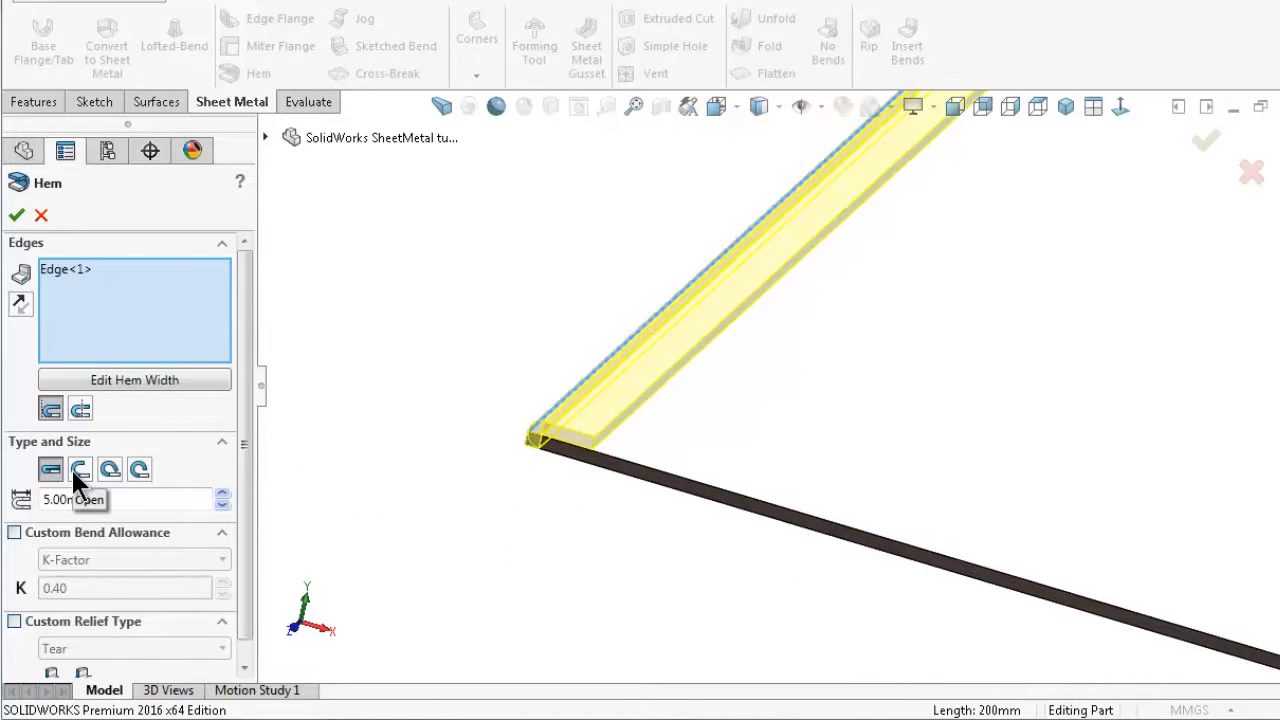
# Make the hem the Open type and set its gap distance to 10.00 mm
pyautogui.click(80, 468)
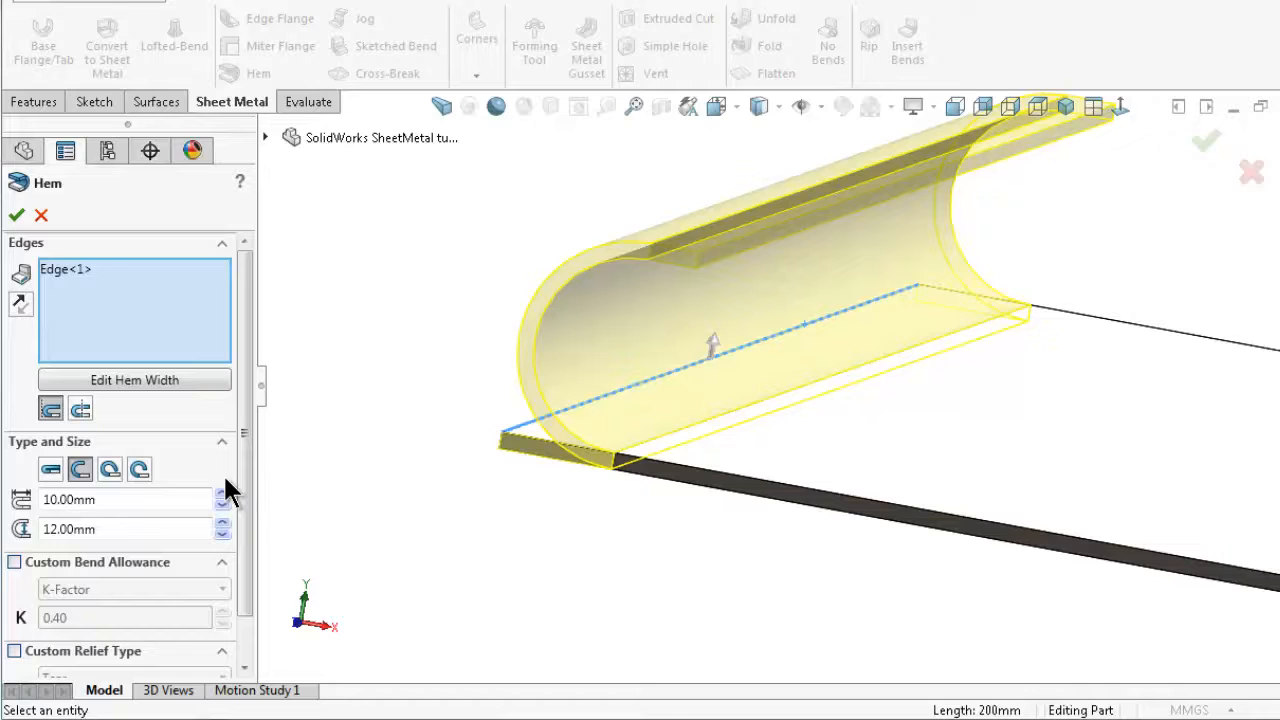
pyautogui.moveTo(110, 468)
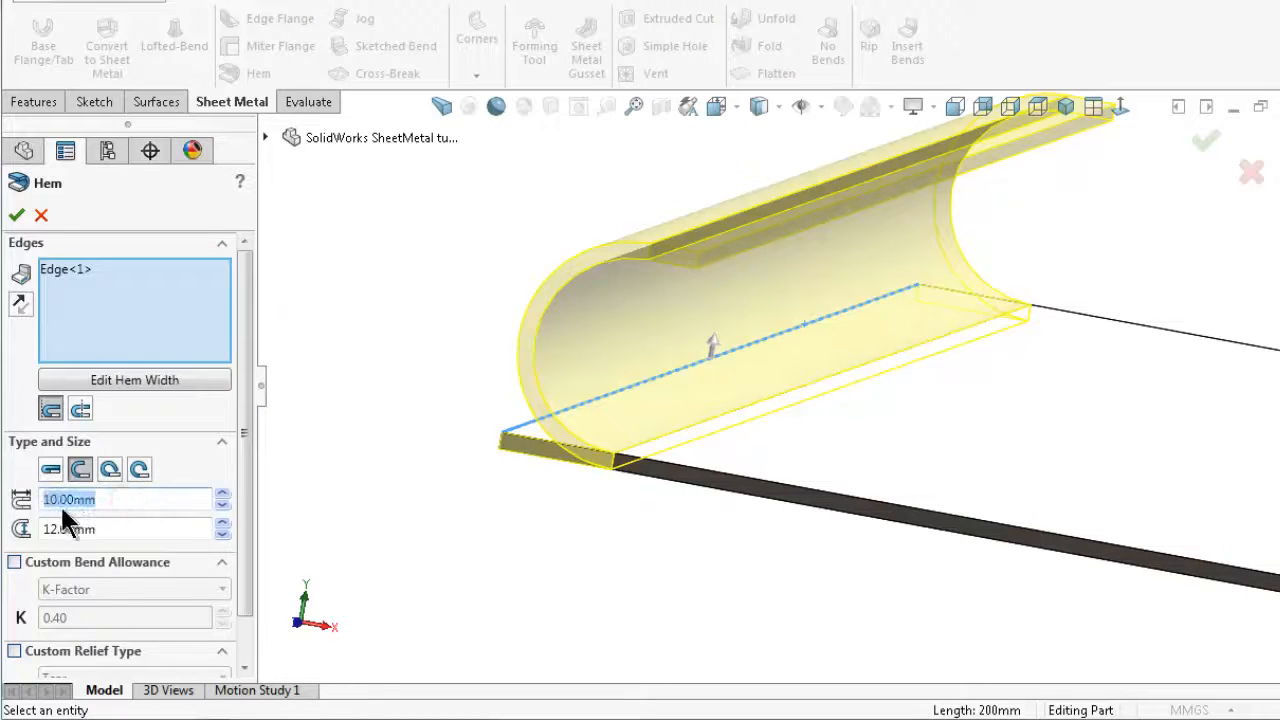
pyautogui.write('20')
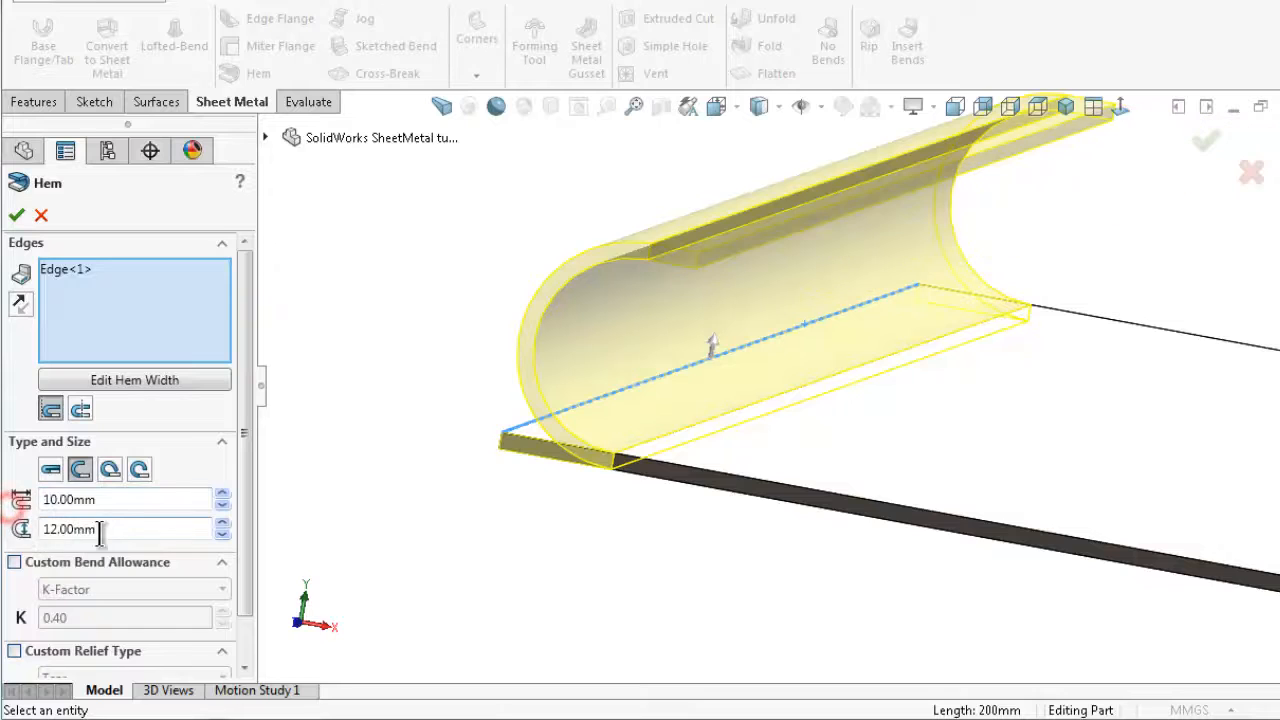
pyautogui.tripleClick(96, 528)
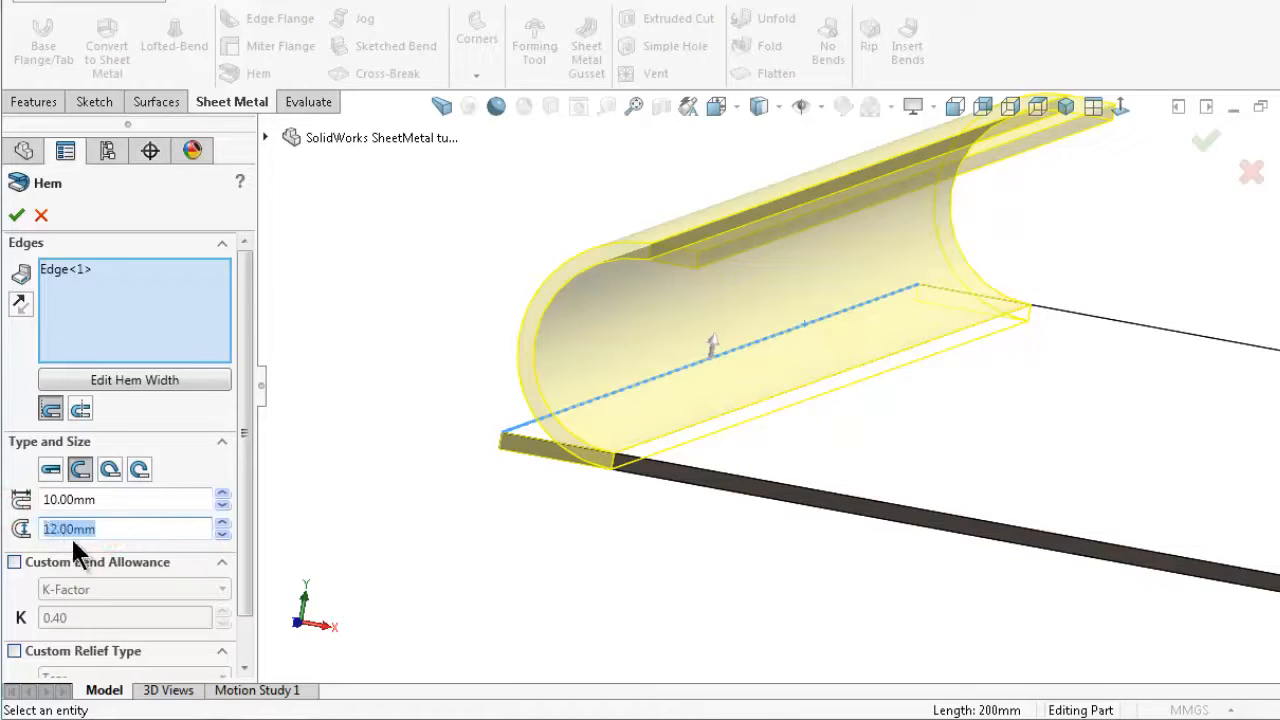
pyautogui.write('1')
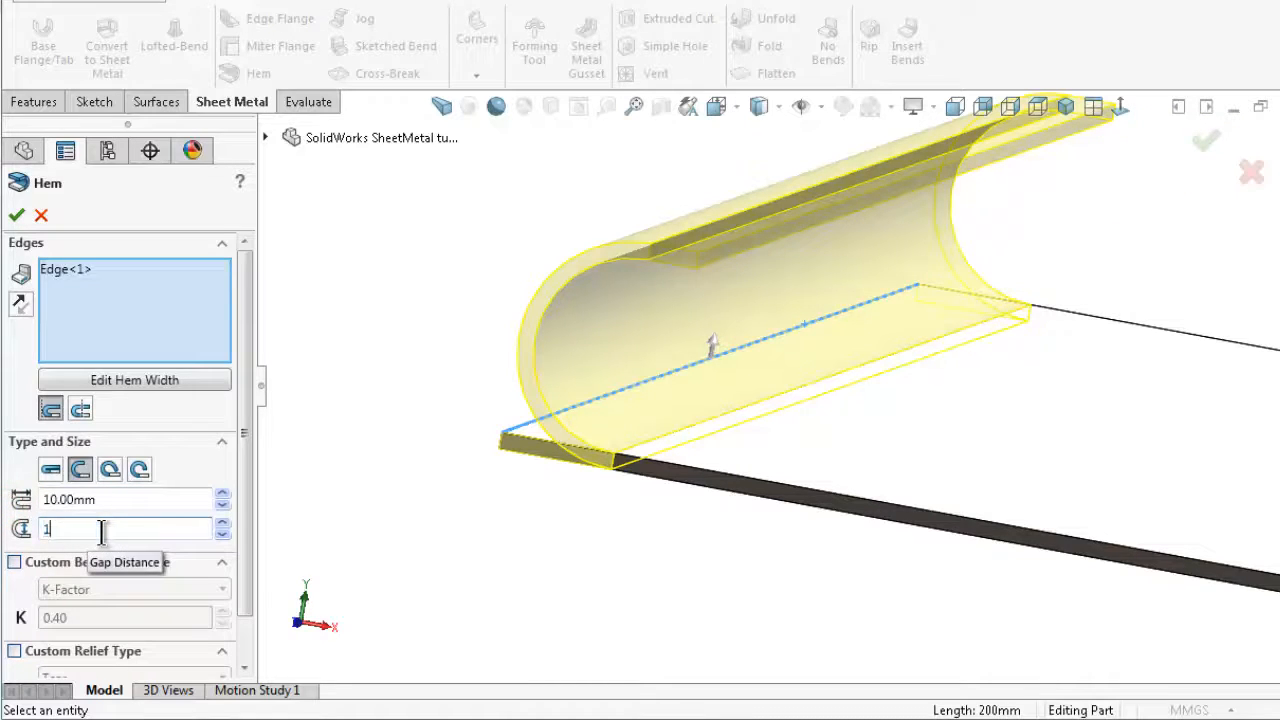
pyautogui.write('10.00mm')
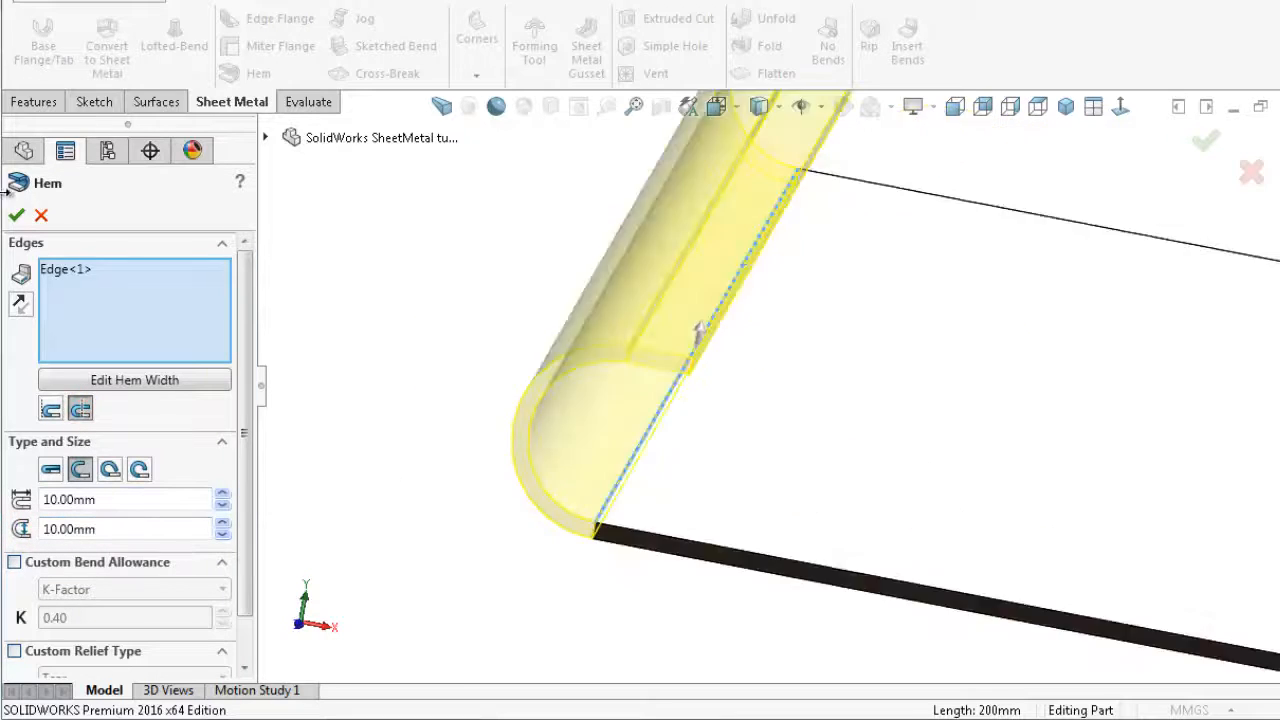
# Commit the open hem as Hem1 and reopen it for editing
pyautogui.click(20, 216)
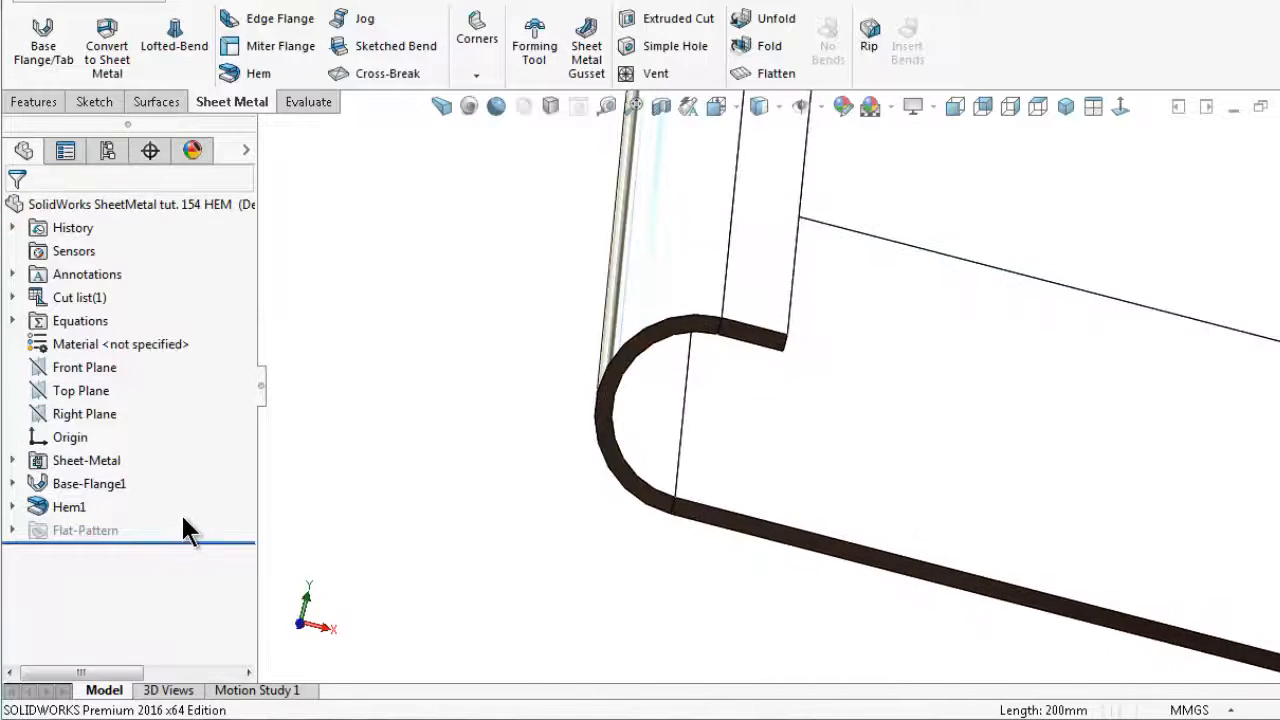
pyautogui.doubleClick(72, 508)
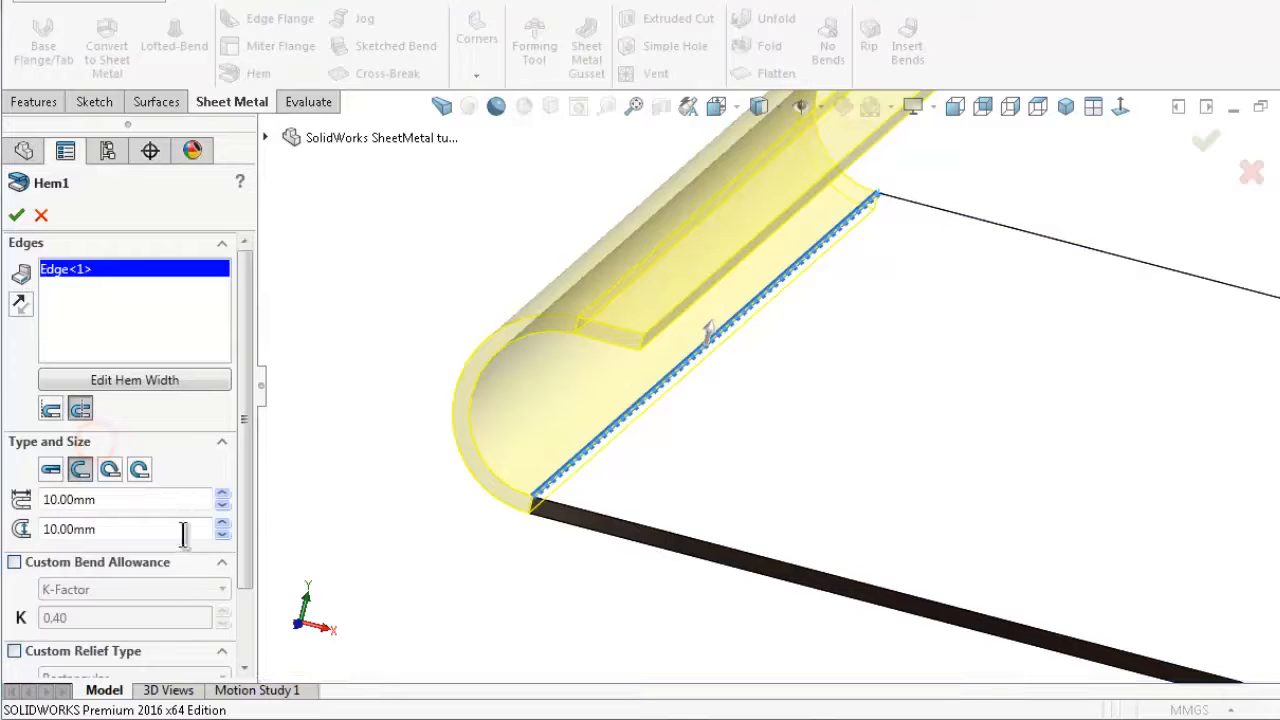
pyautogui.moveTo(110, 468)
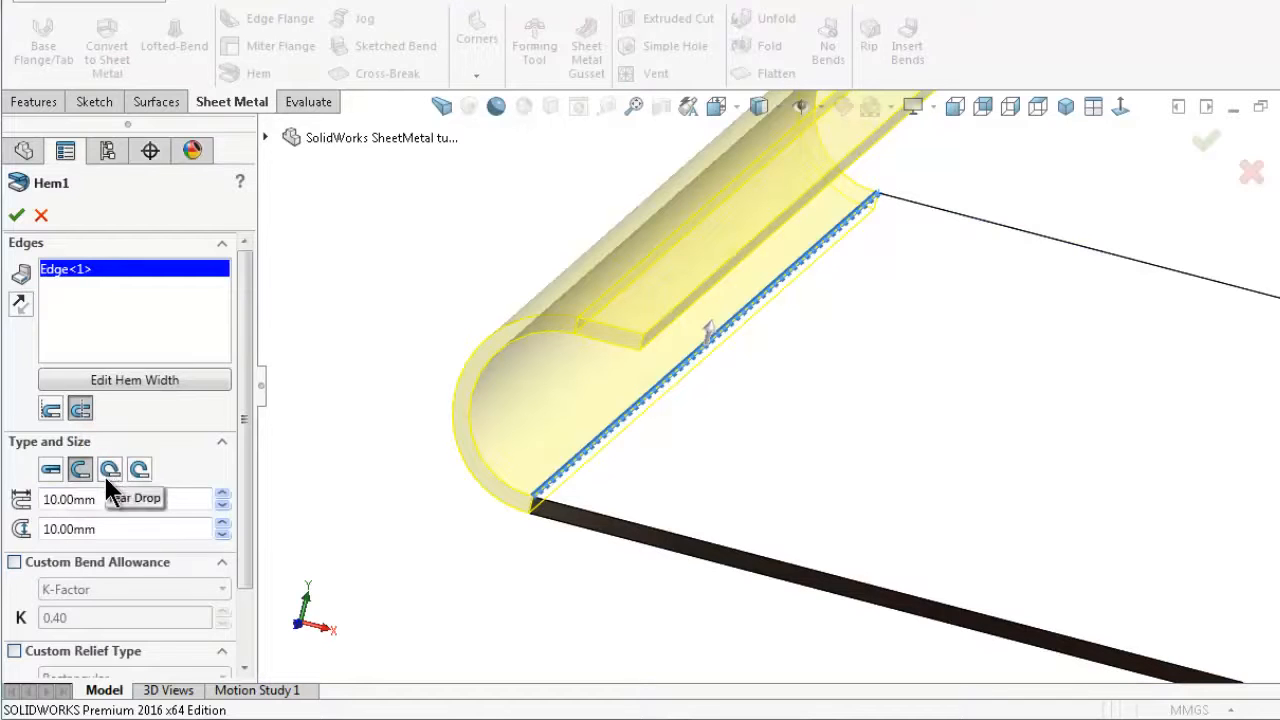
# Set Hem1 to Tear Drop at 238° with a 1.00 mm radius and inspect it
pyautogui.click(112, 468)
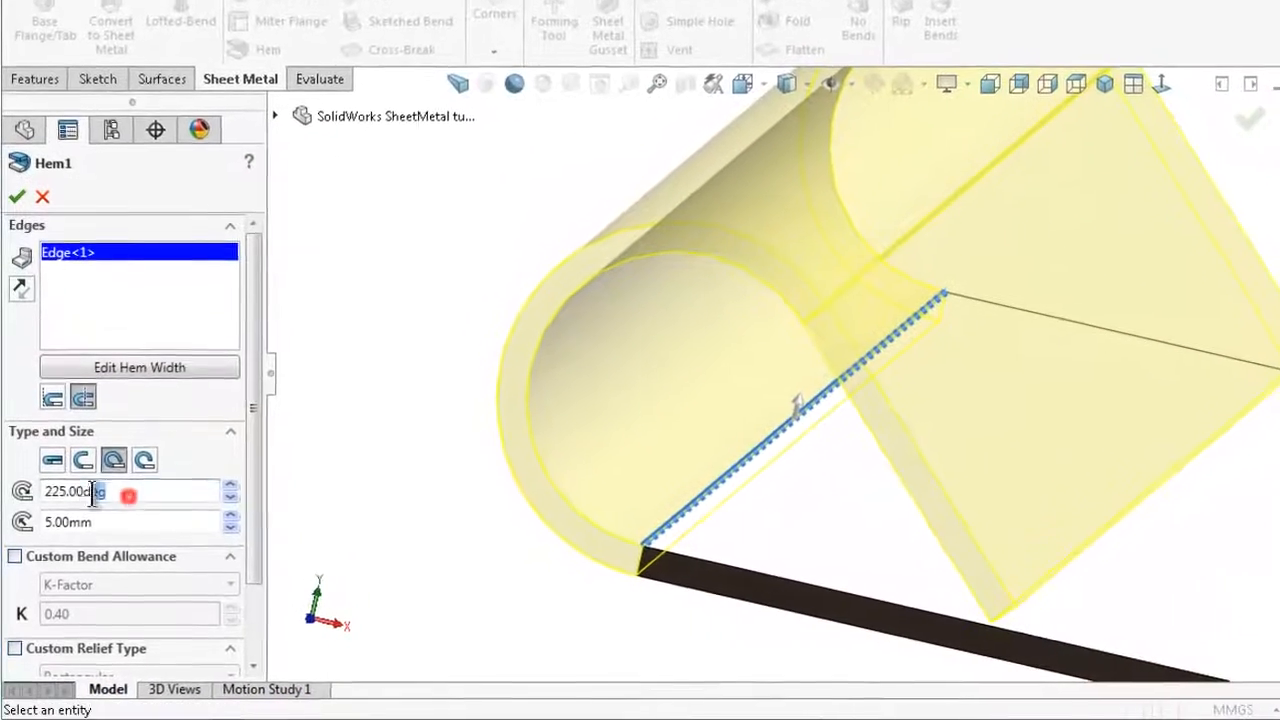
pyautogui.click(232, 496)
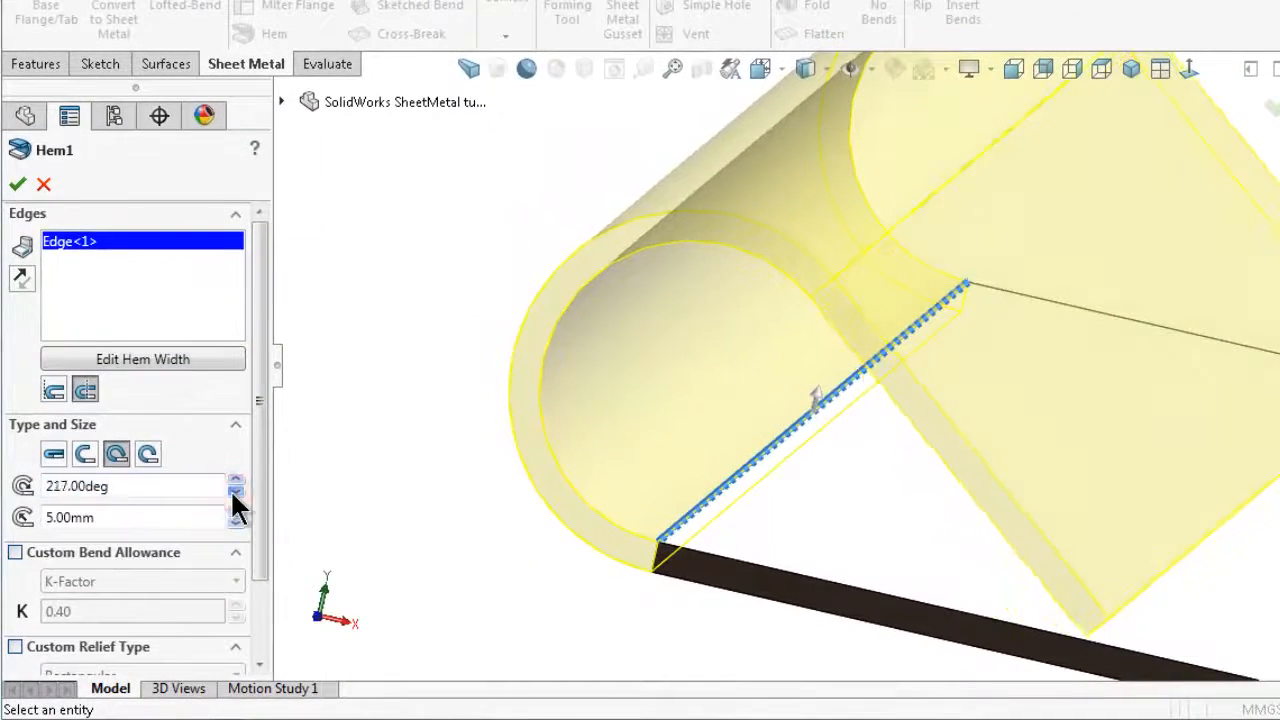
pyautogui.click(236, 480)
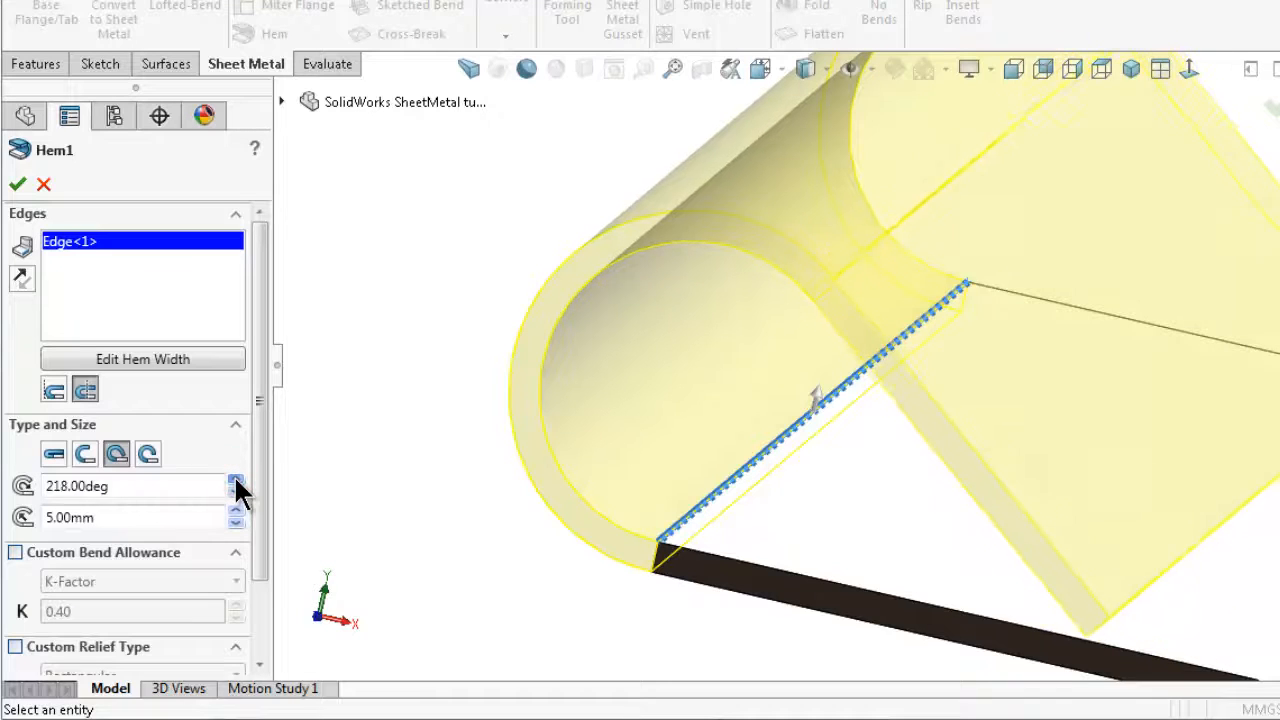
pyautogui.click(236, 480)
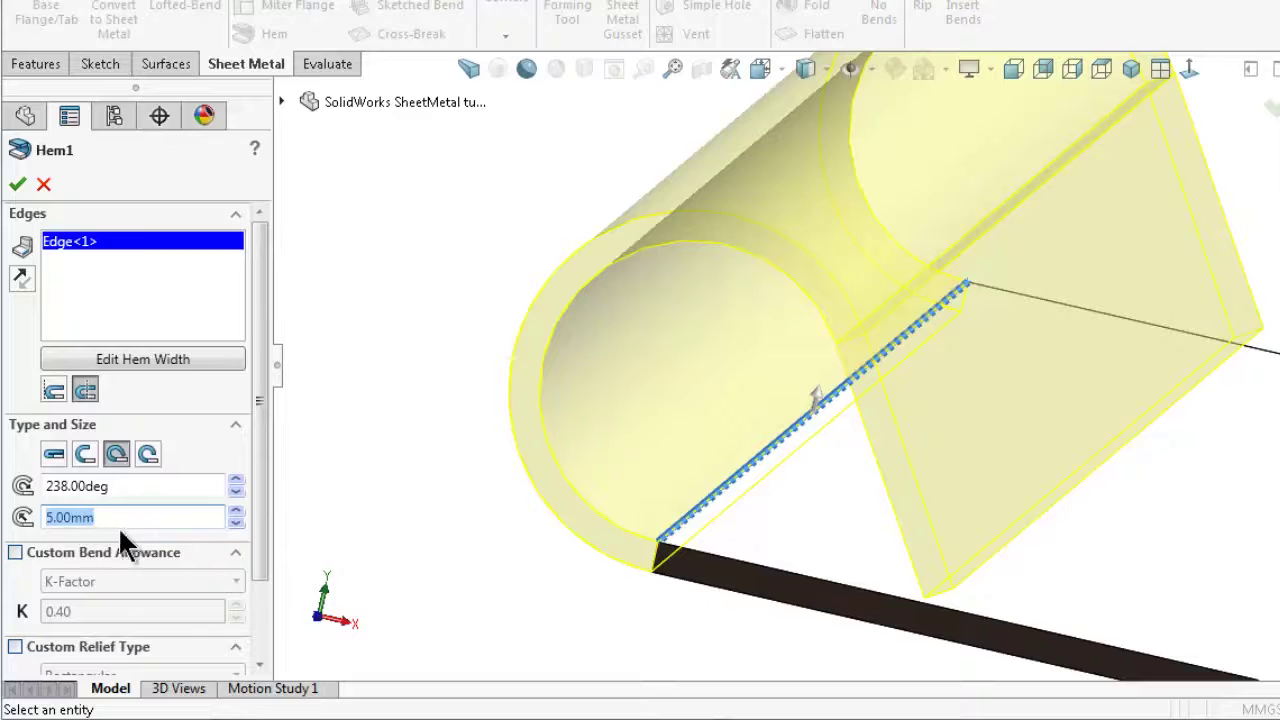
pyautogui.write('1.00mm')
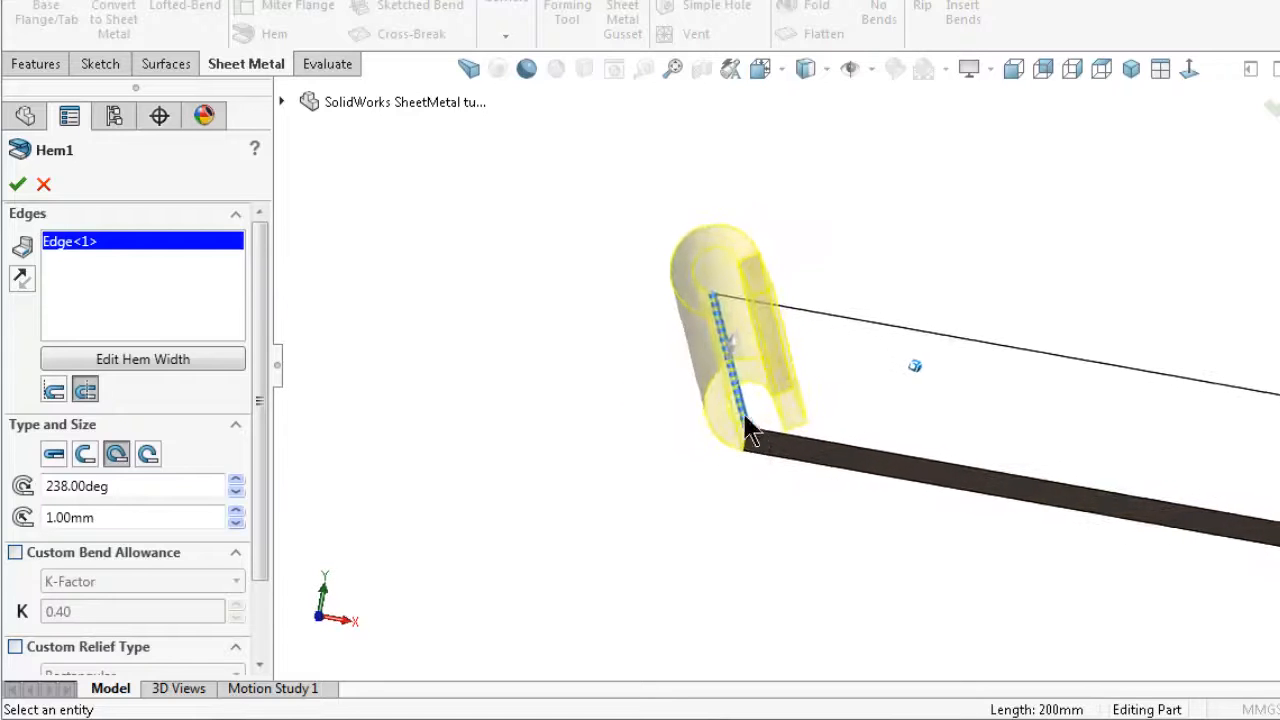
pyautogui.moveTo(750, 420); pyautogui.dragTo(720, 400)
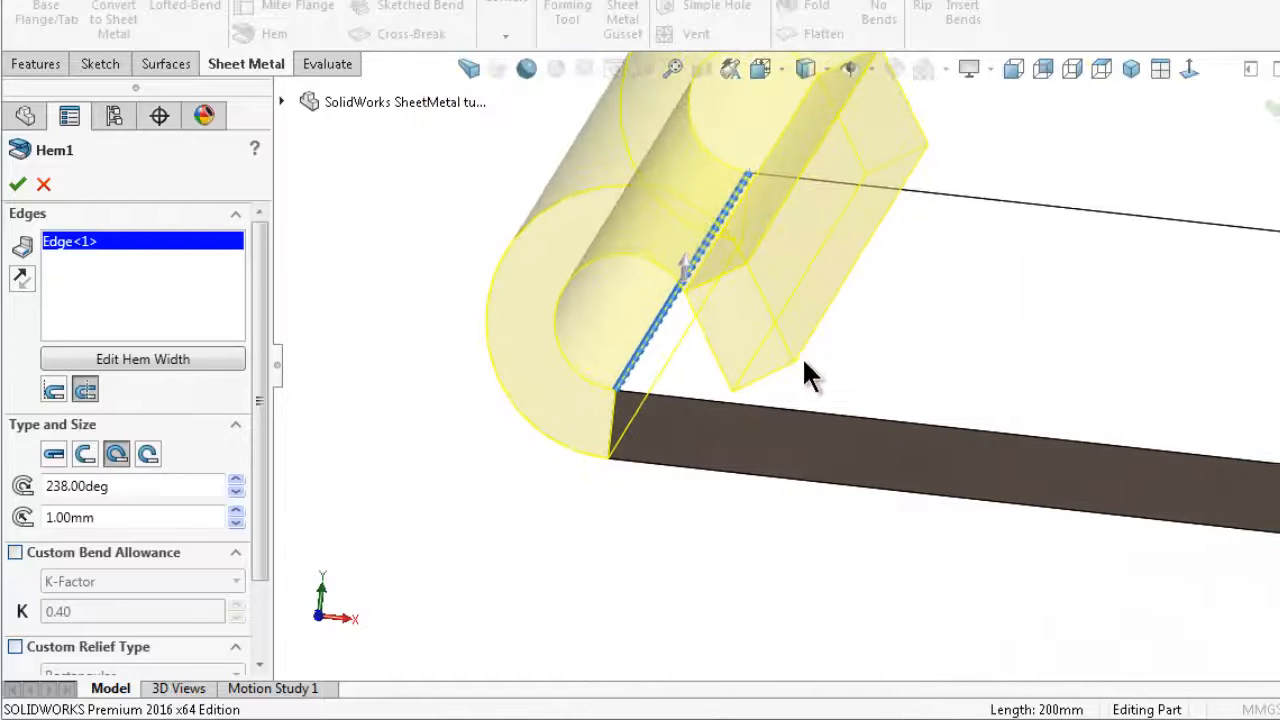
pyautogui.moveTo(1136, 418)
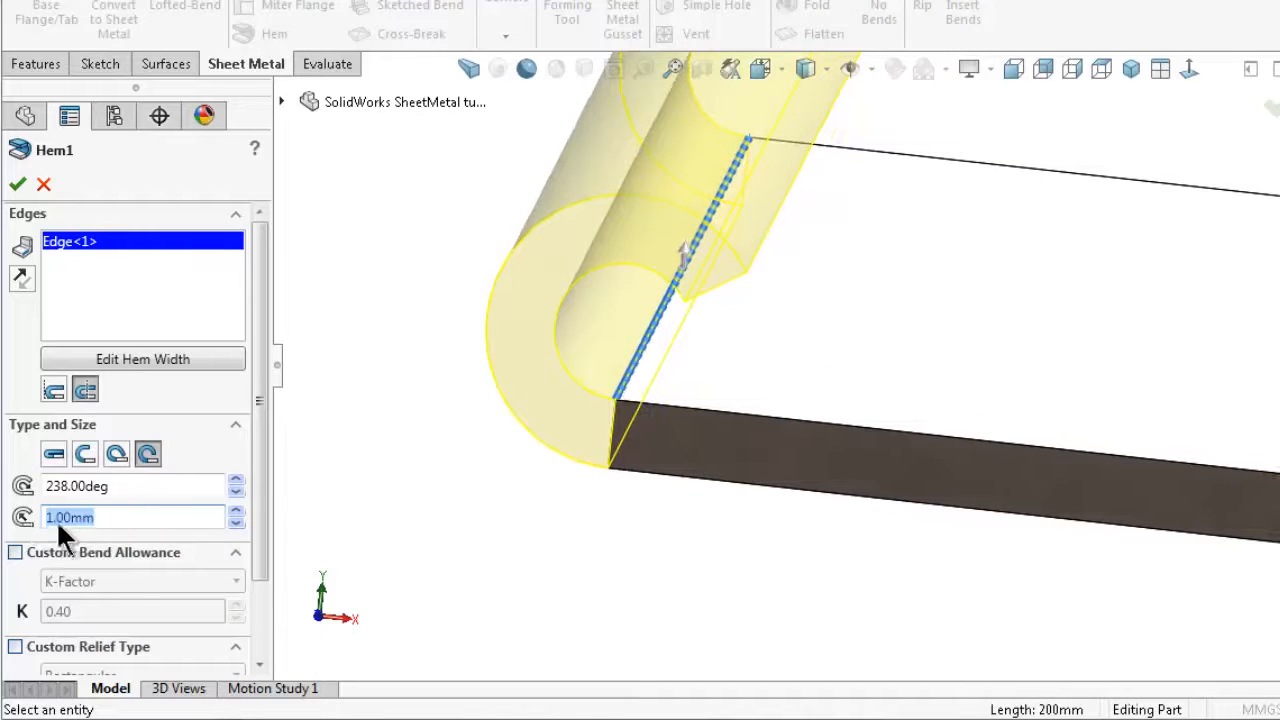
# Set Hem1 to Rolled with 2 mm radius at about 287° and apply it
pyautogui.write('2')
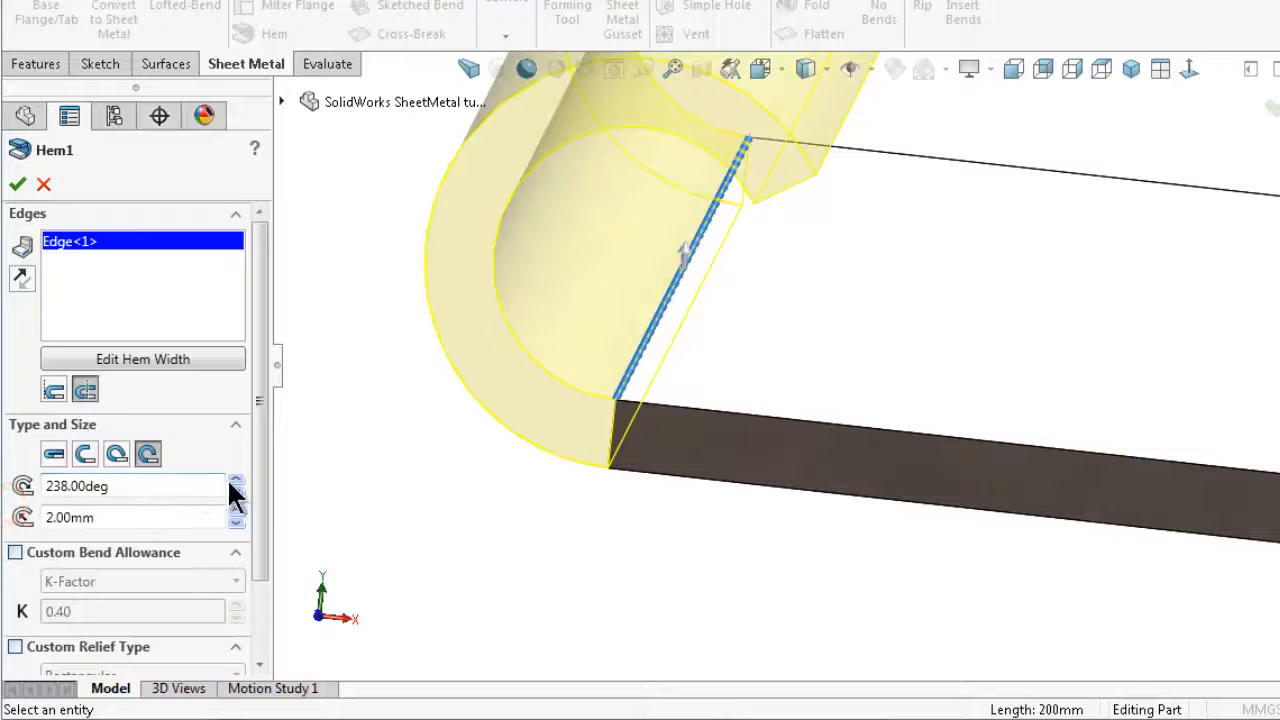
pyautogui.click(236, 480)
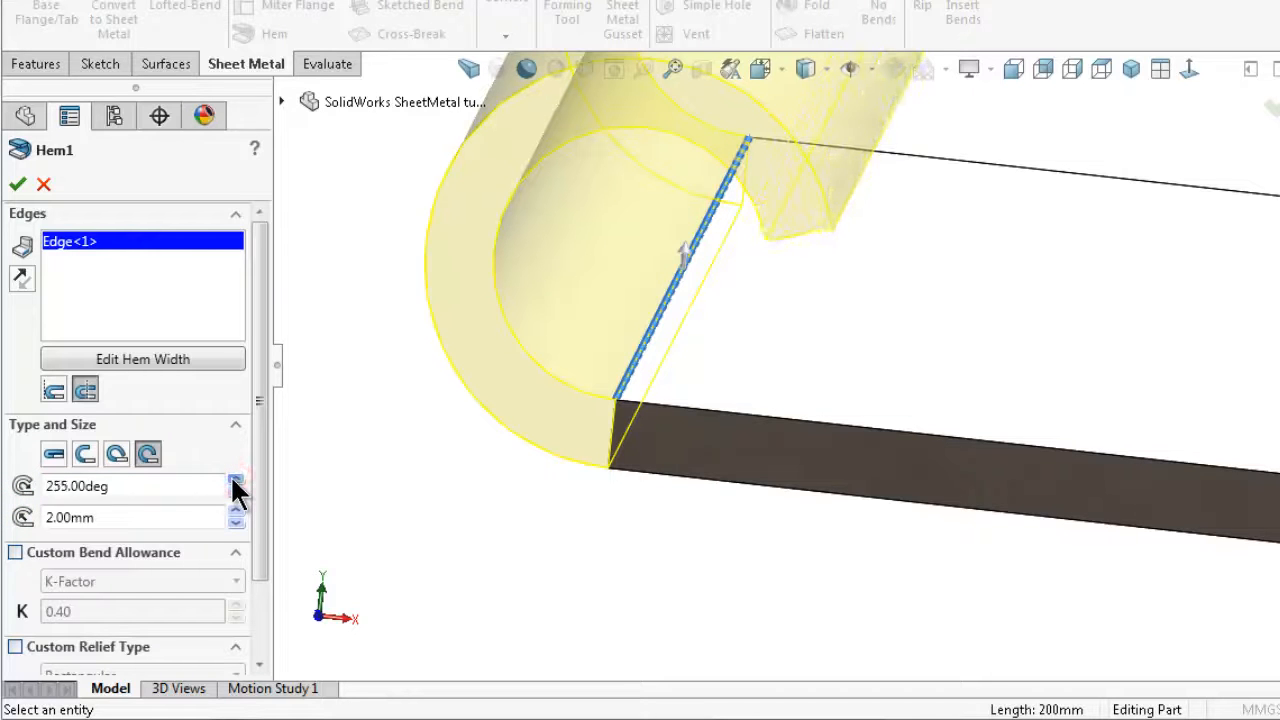
pyautogui.click(236, 478)
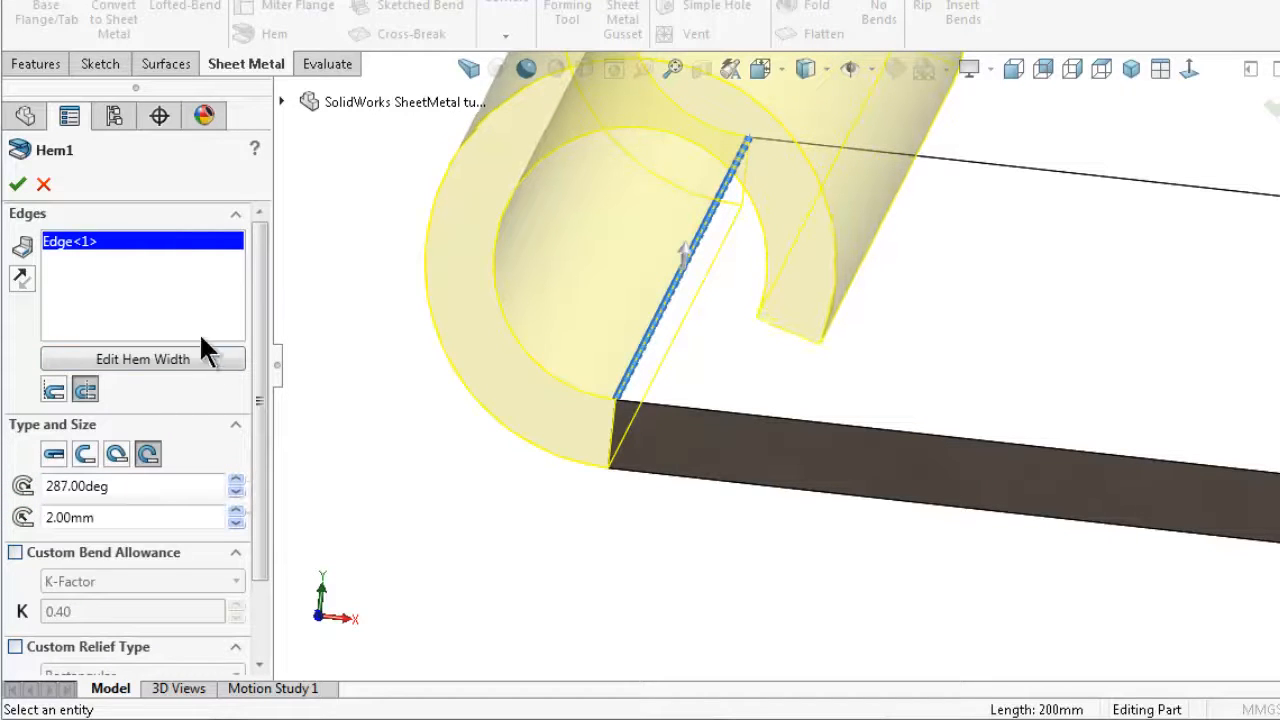
pyautogui.click(24, 184)
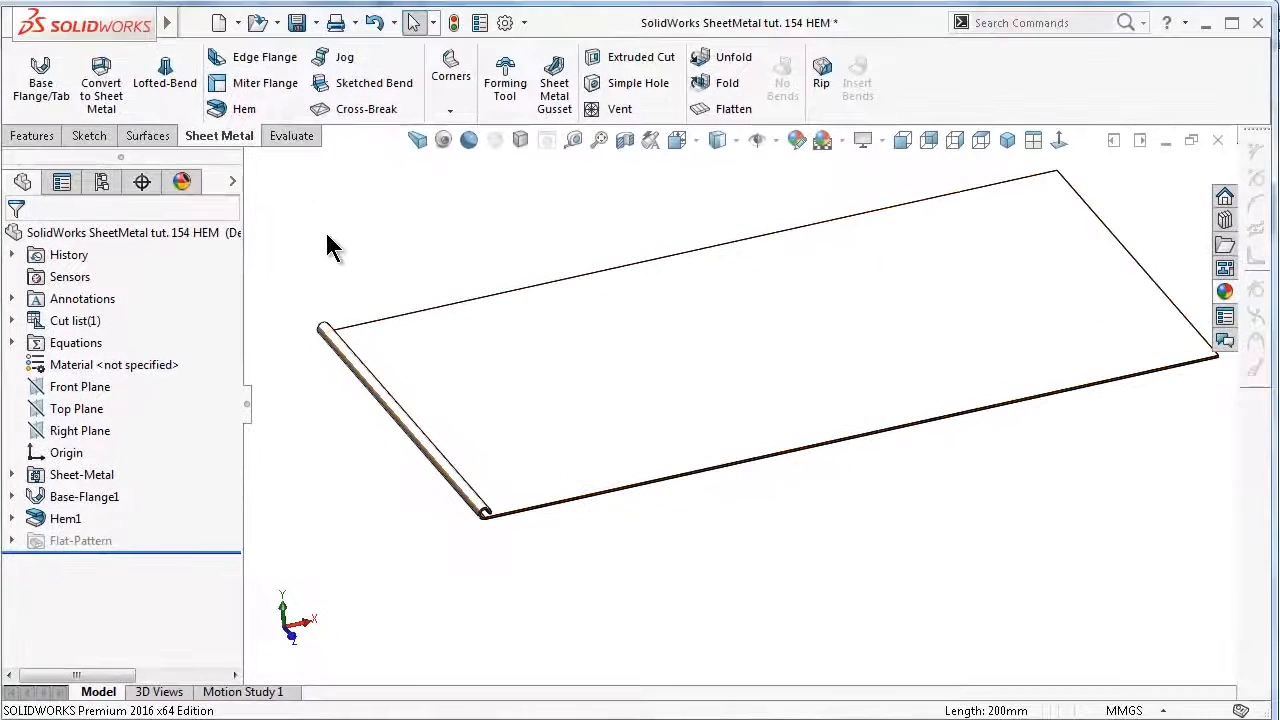
# Reopen Hem1 and add the other plate edges to the Edges selection
pyautogui.click(66, 518)
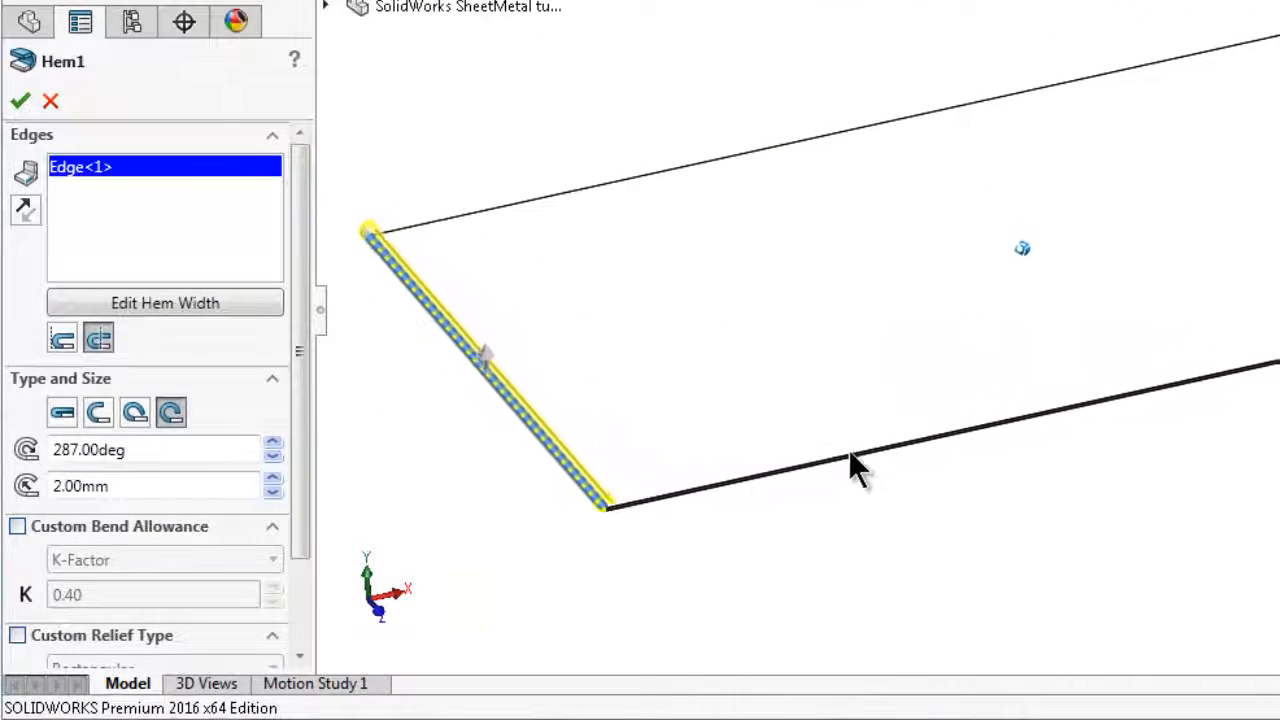
pyautogui.click(176, 228)
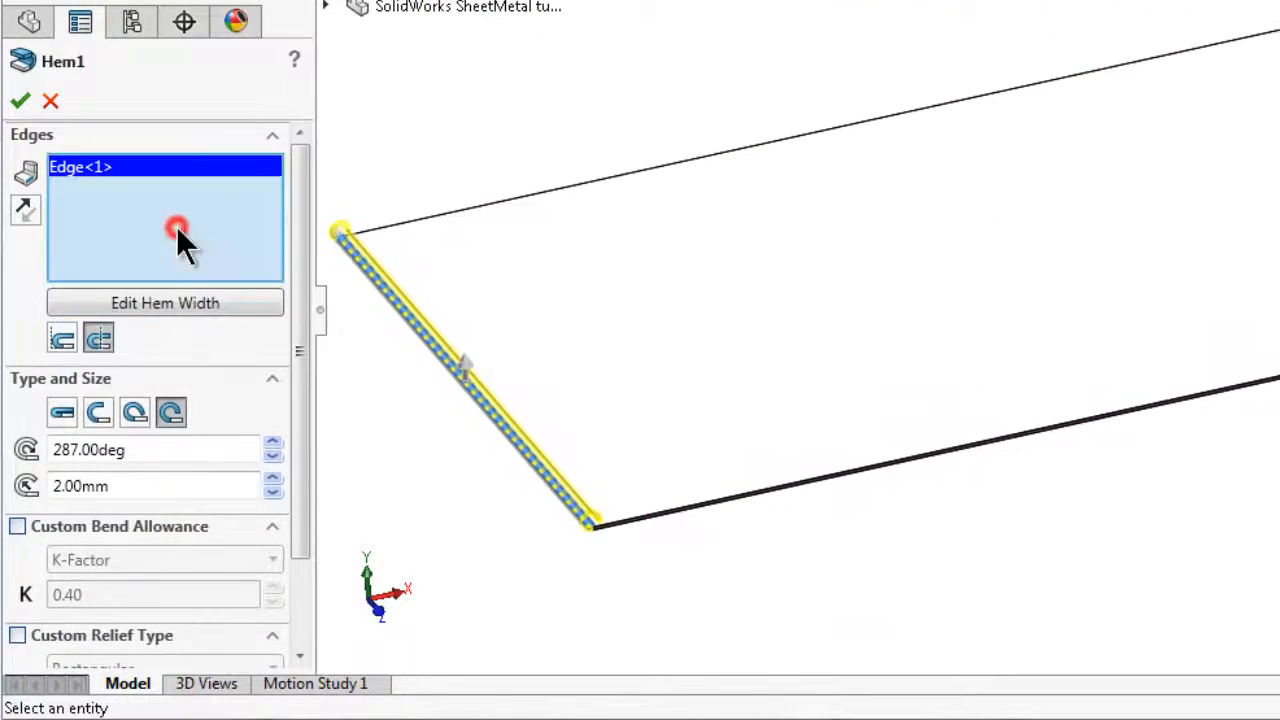
pyautogui.moveTo(800, 496)
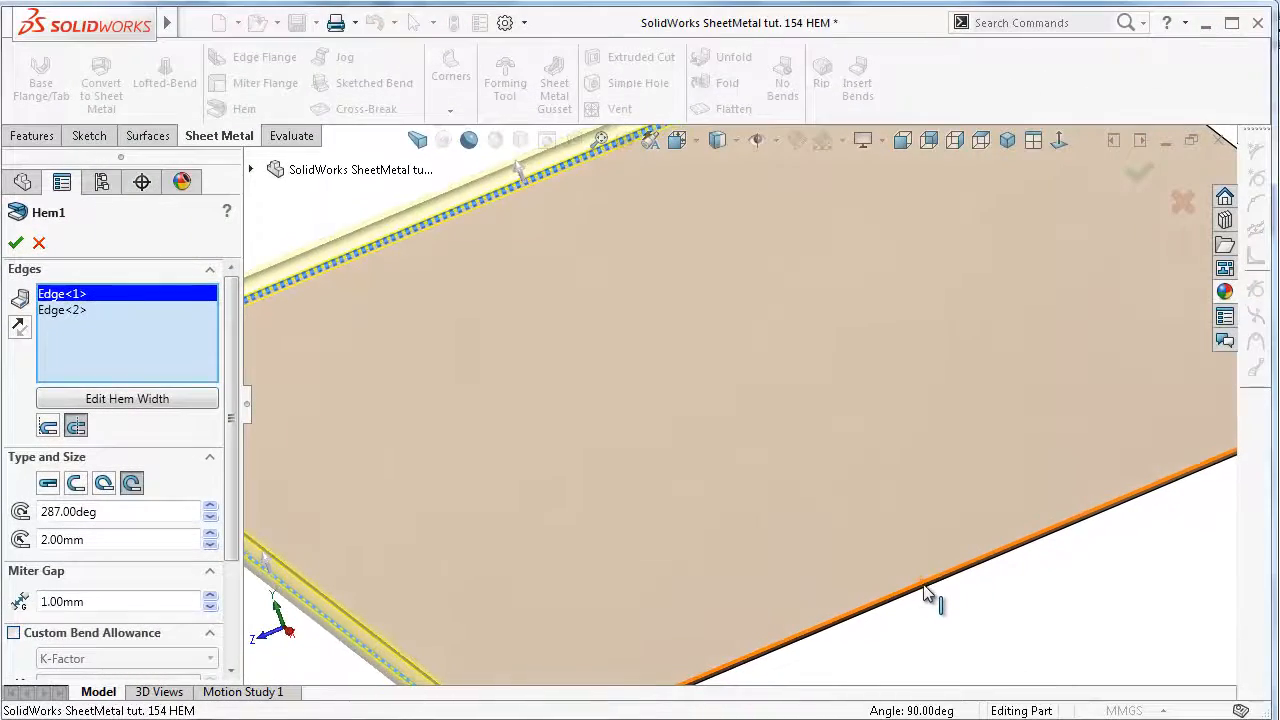
pyautogui.click(924, 596)
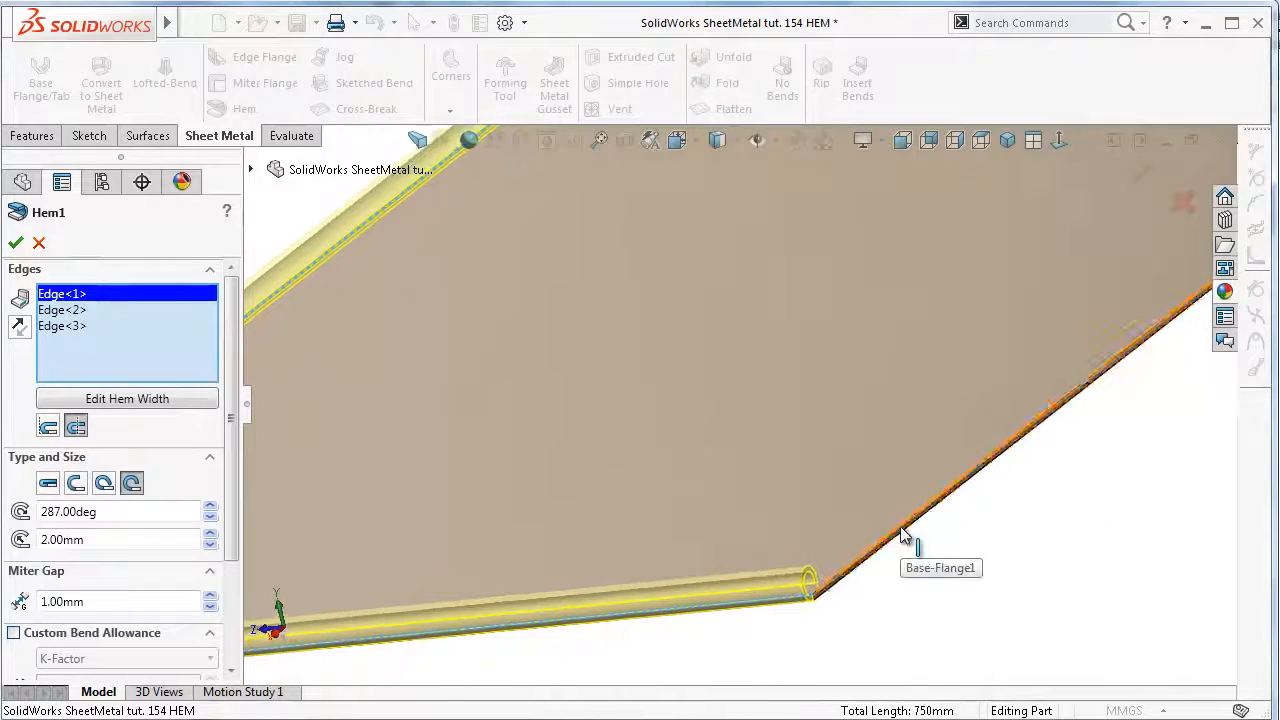
pyautogui.click(904, 534)
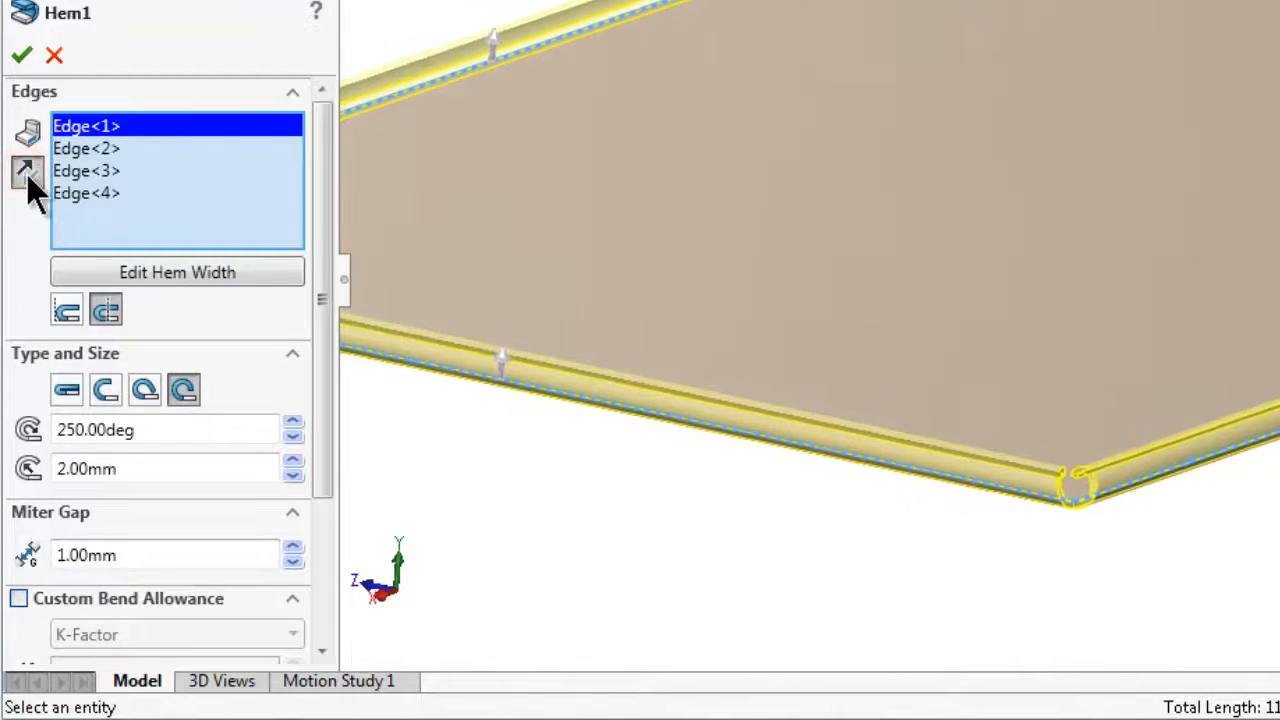
# Reverse the hem direction and check Edge<3> in the Edges list
pyautogui.click(88, 148)
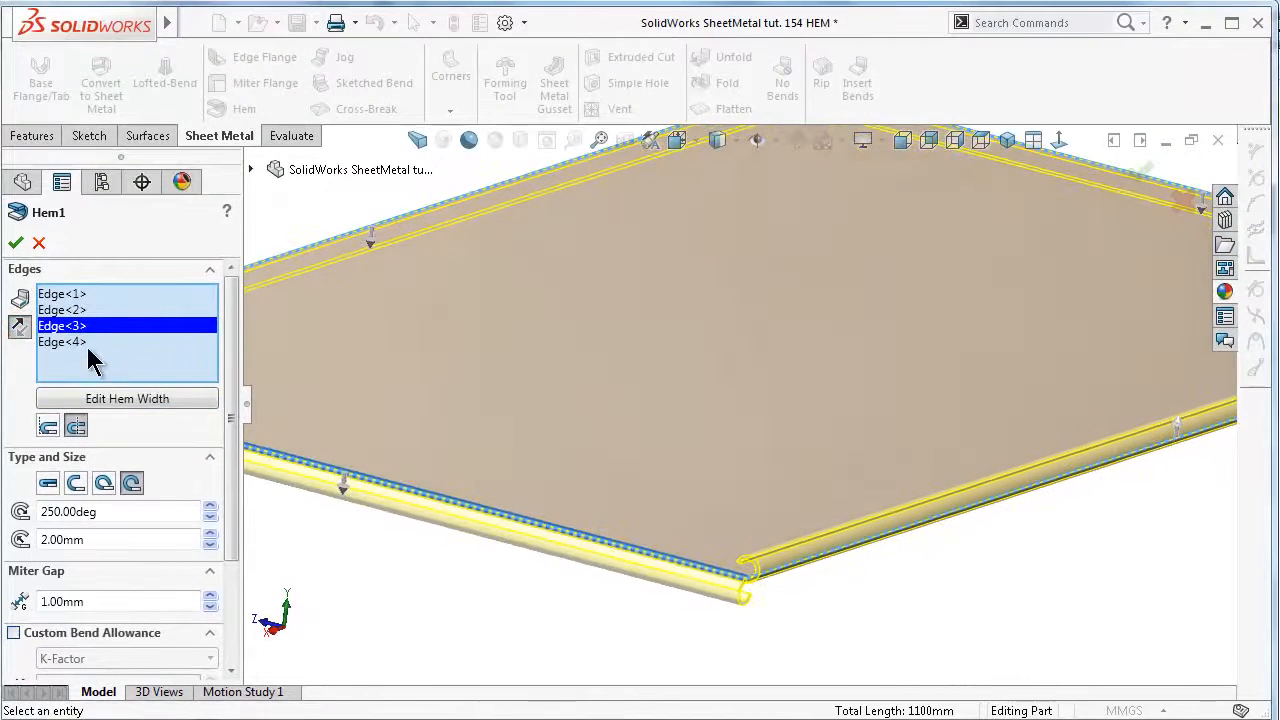
pyautogui.click(62, 342)
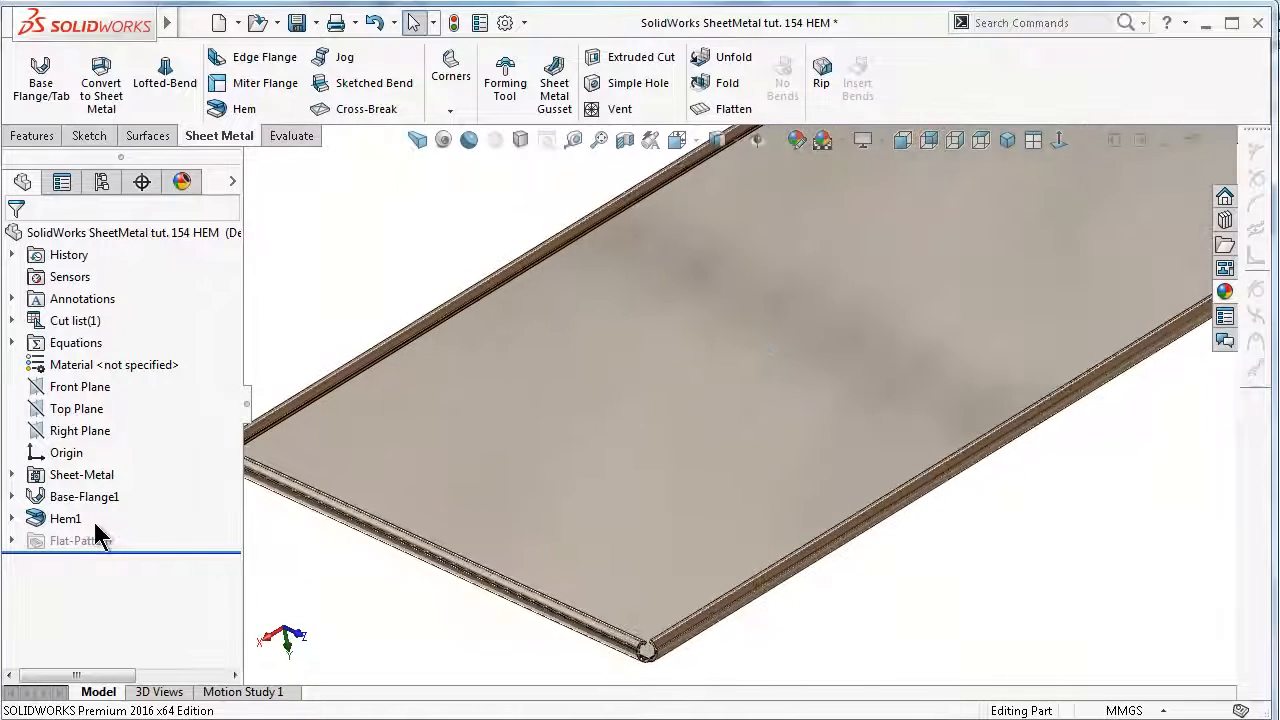
# Edit Hem1 to the Closed type with 10.00 mm length on all four edges and rebuild
pyautogui.doubleClick(66, 518)
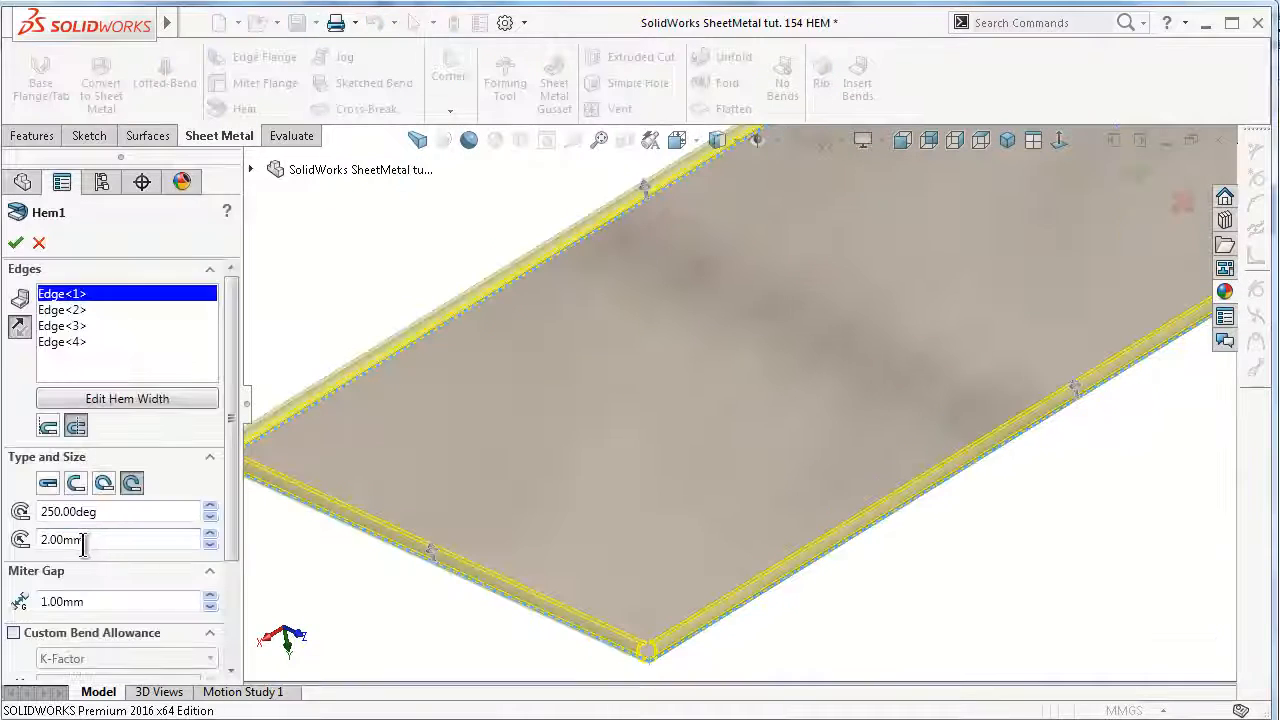
pyautogui.click(48, 482)
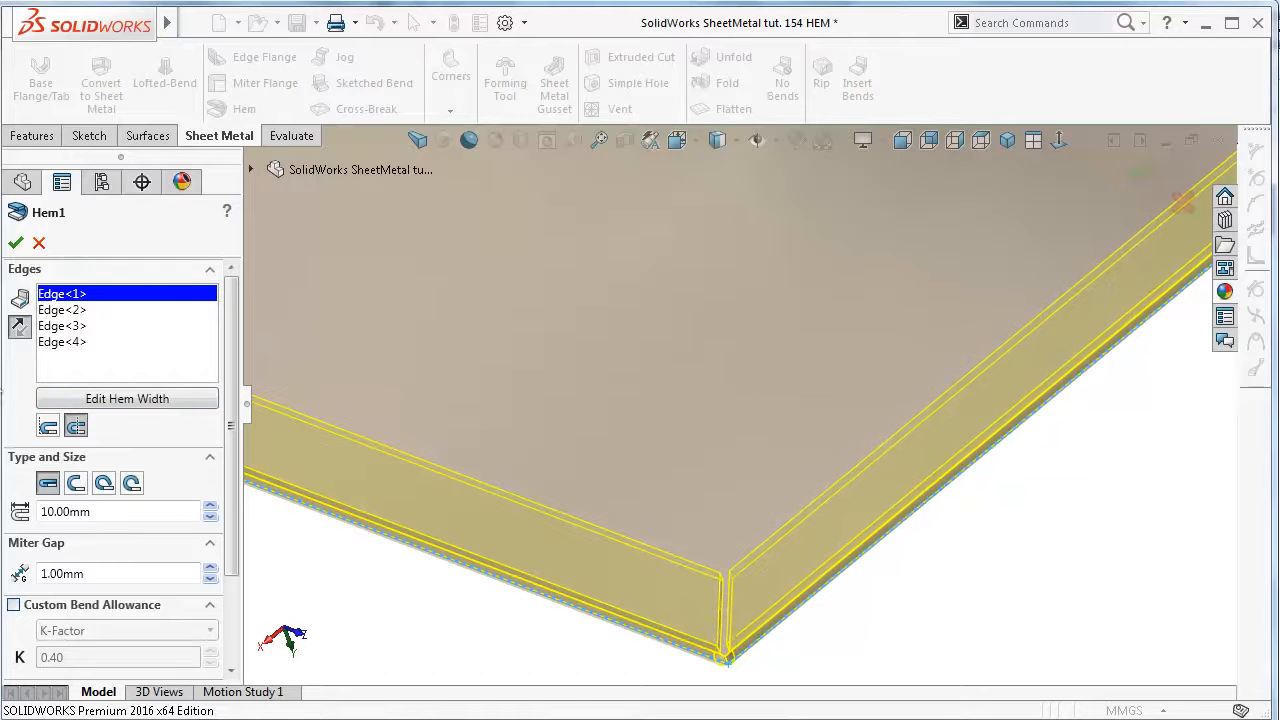
pyautogui.click(16, 244)
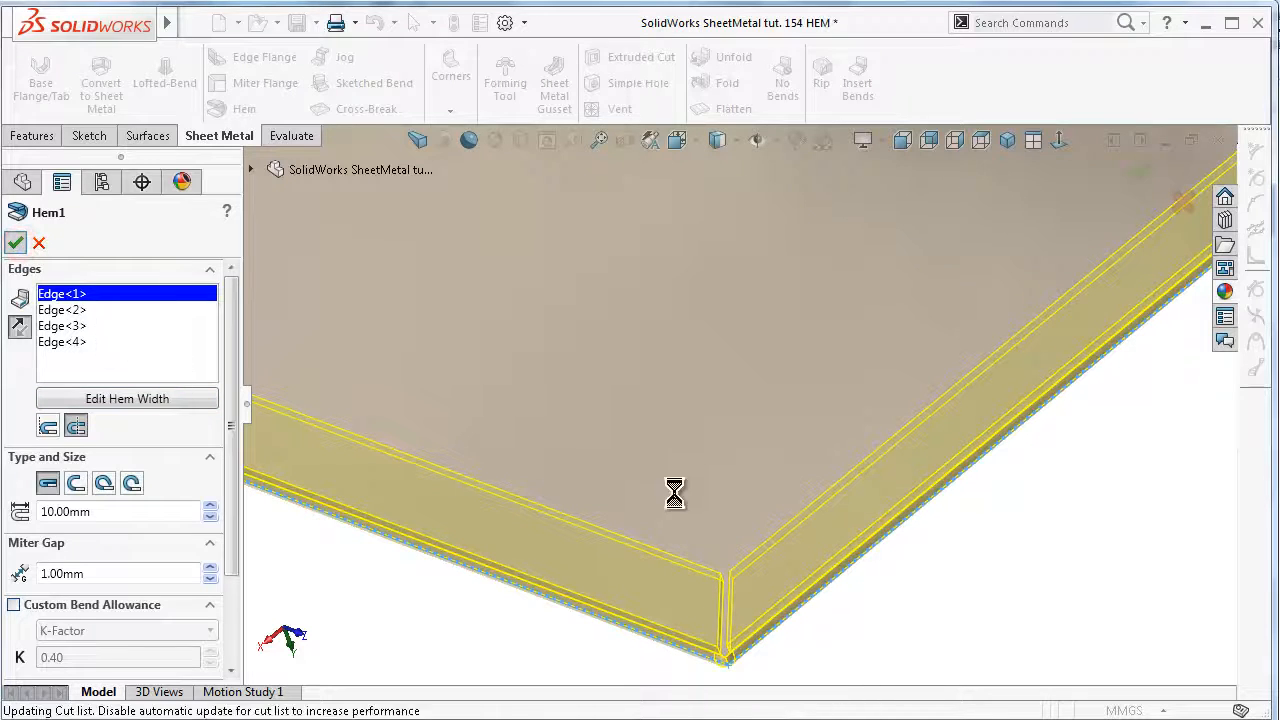
pyautogui.click(14, 242)
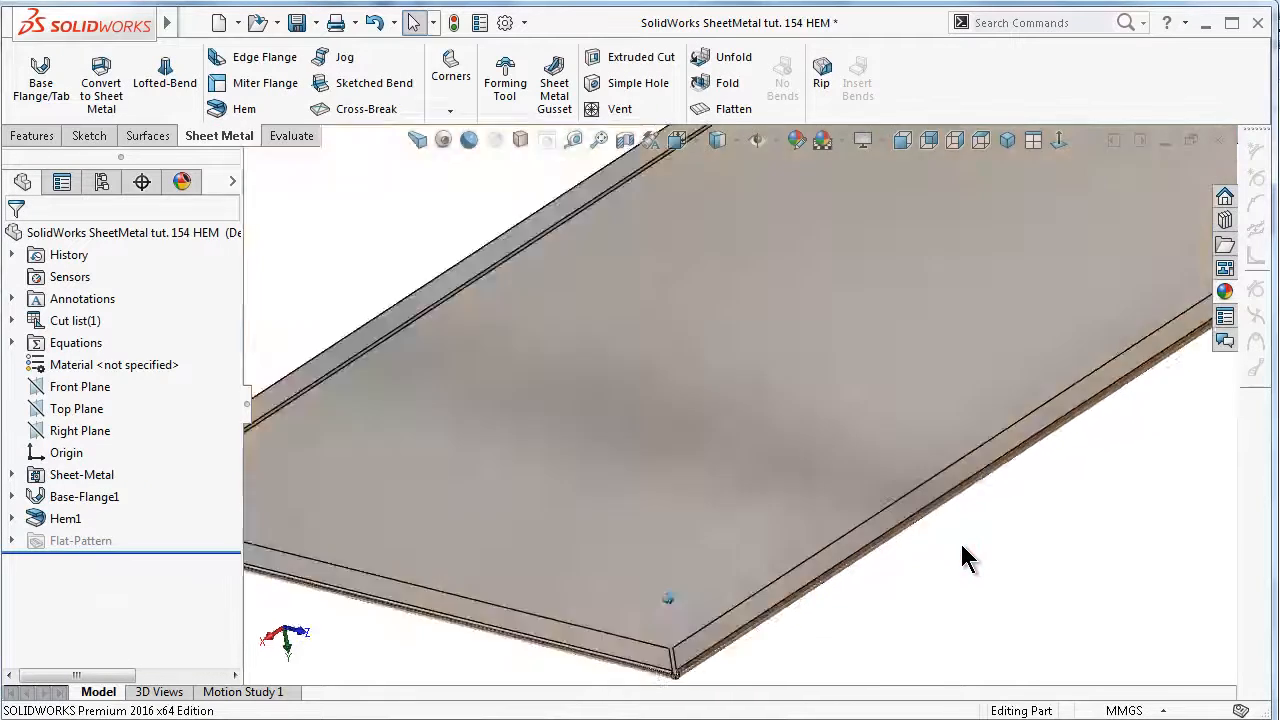